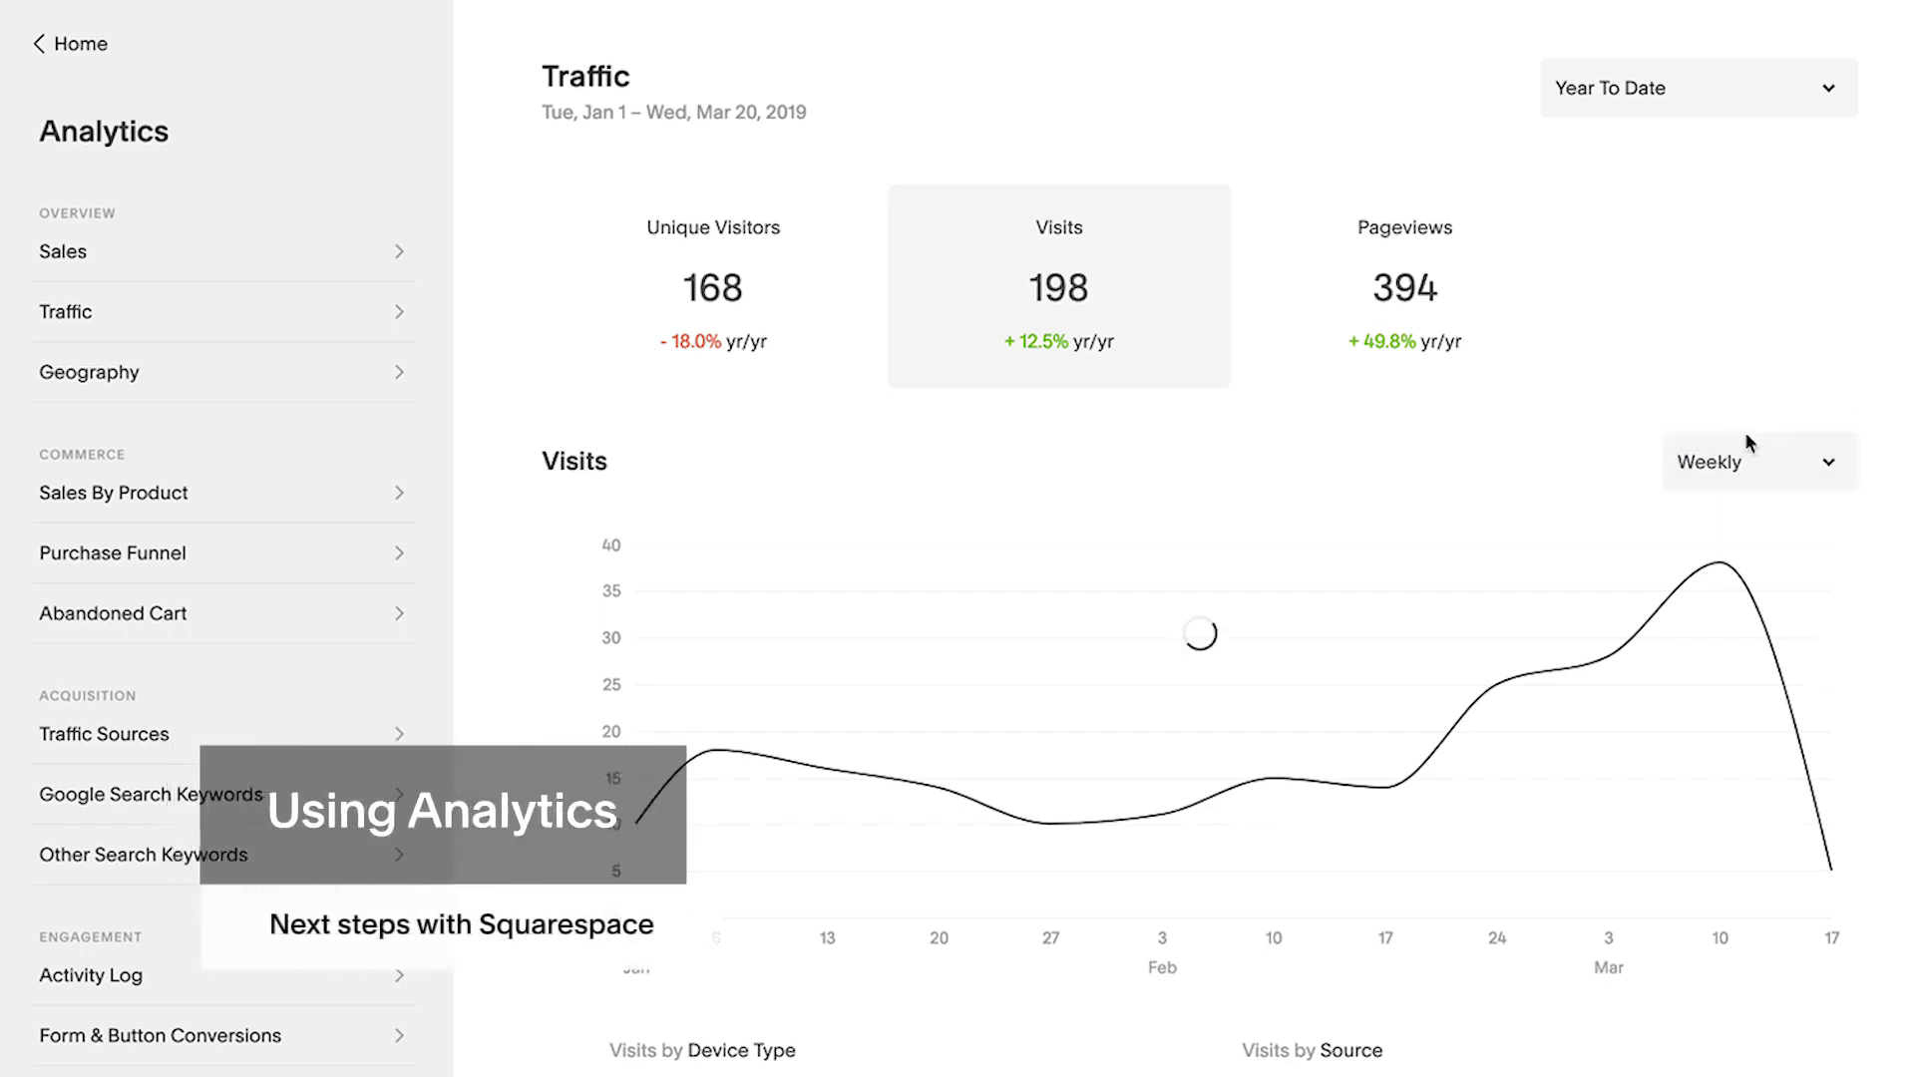
Show the Traffic Sources report with the Visits chart set to a Monthly interval.
left_click(91, 372)
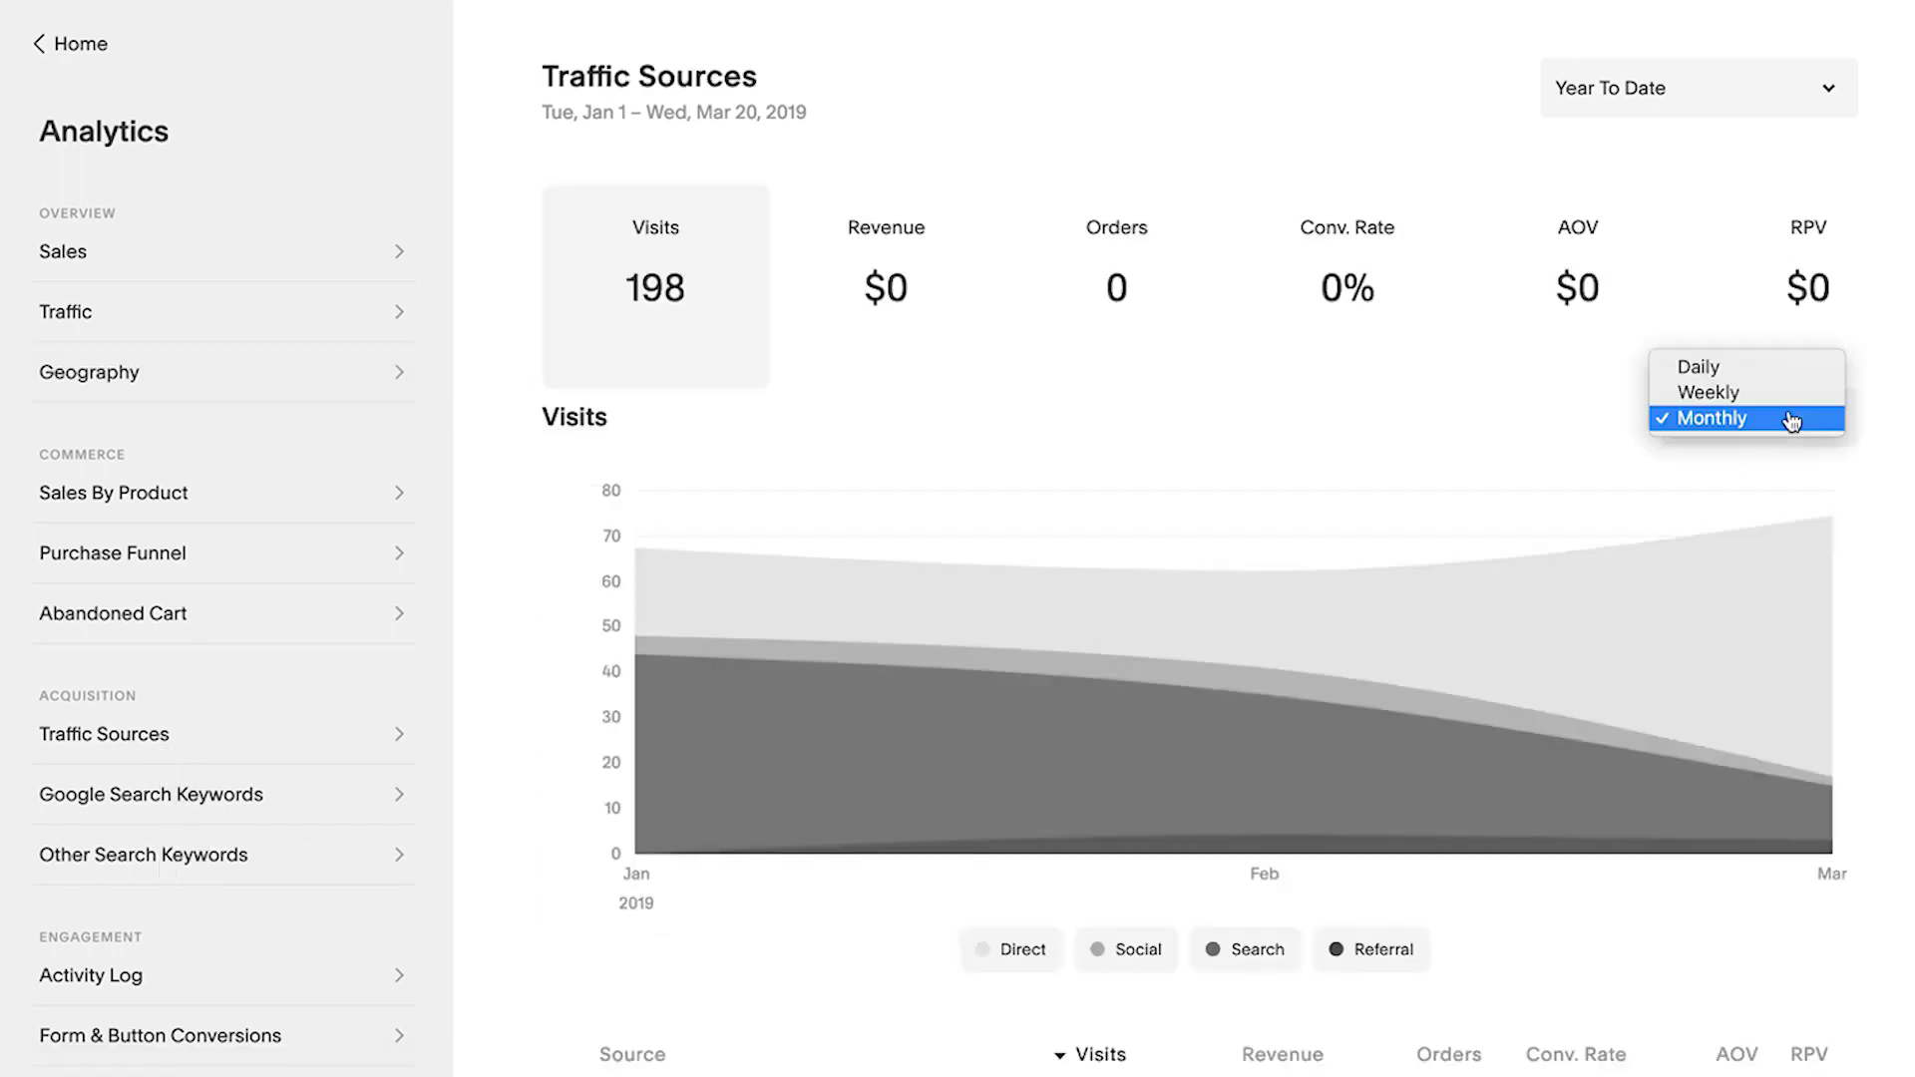
left_click(1709, 392)
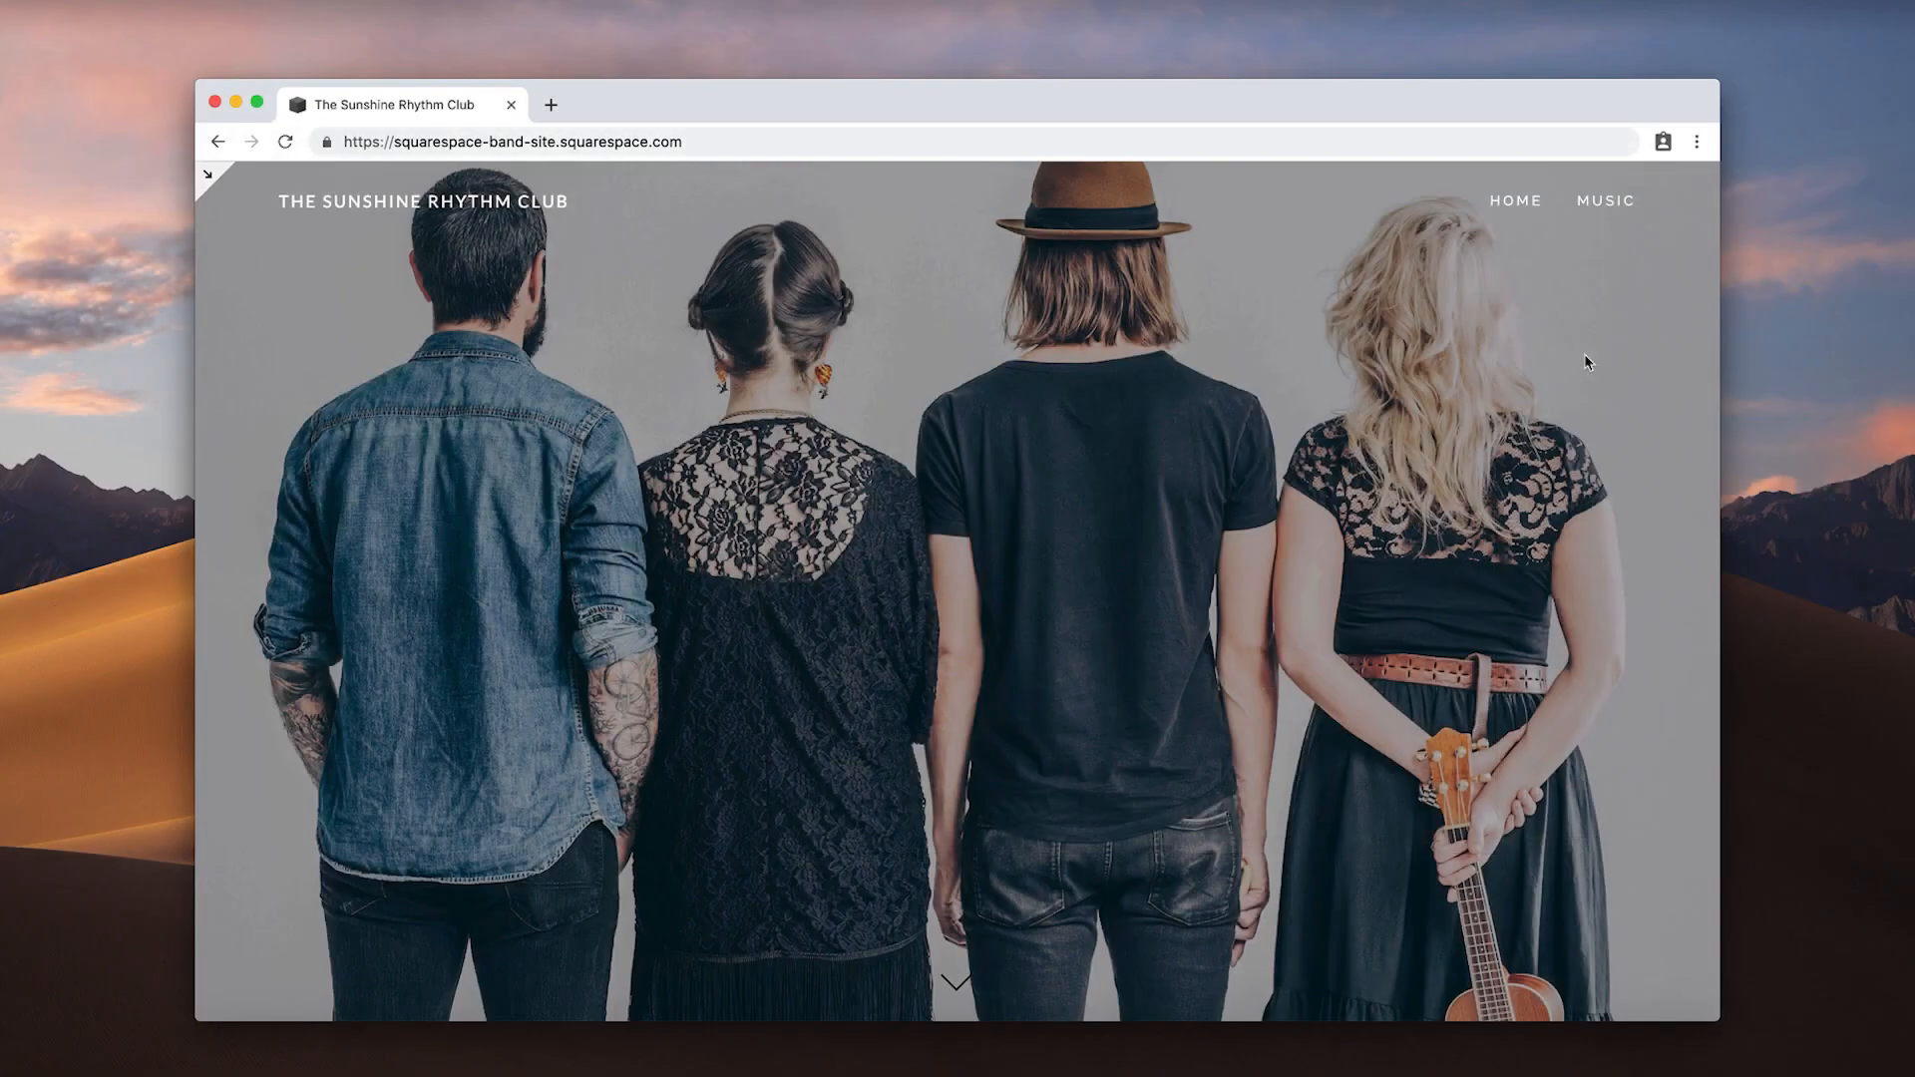
scroll("down", 3)
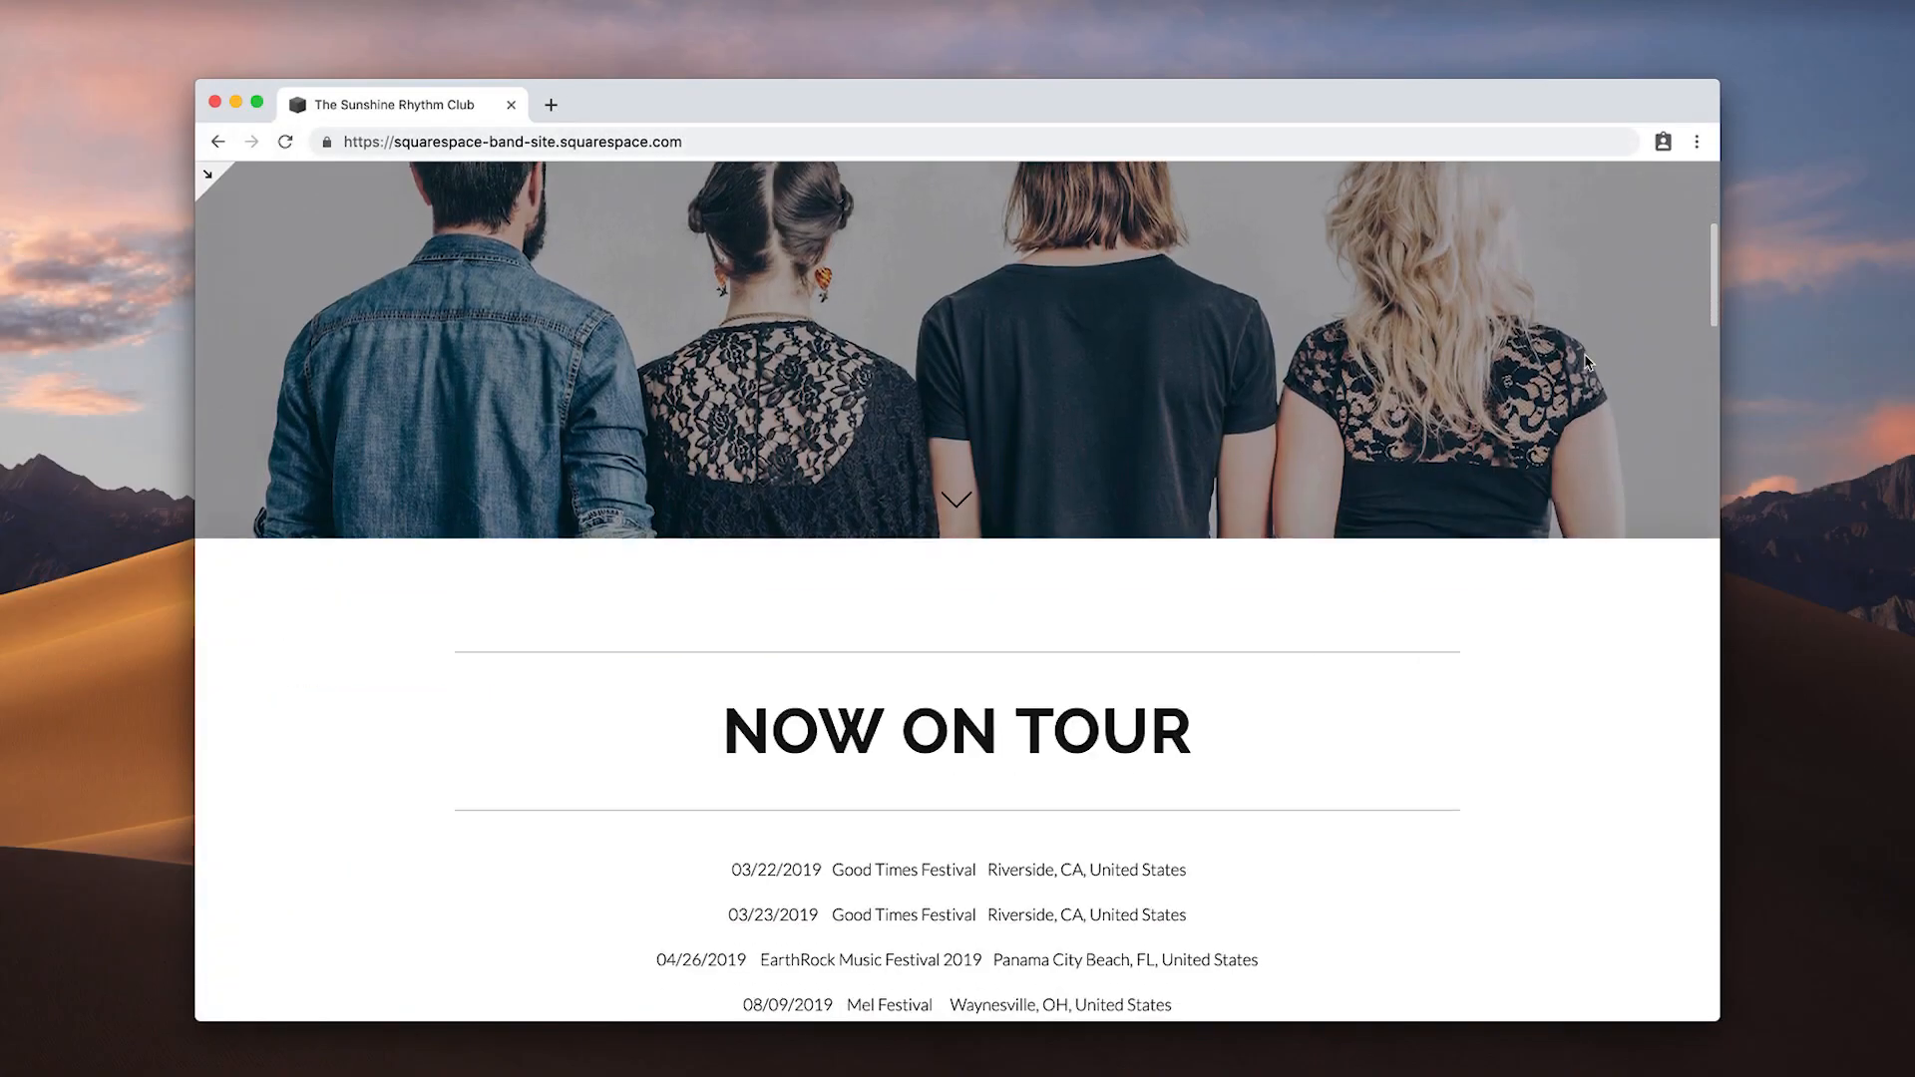
scroll("down", 3)
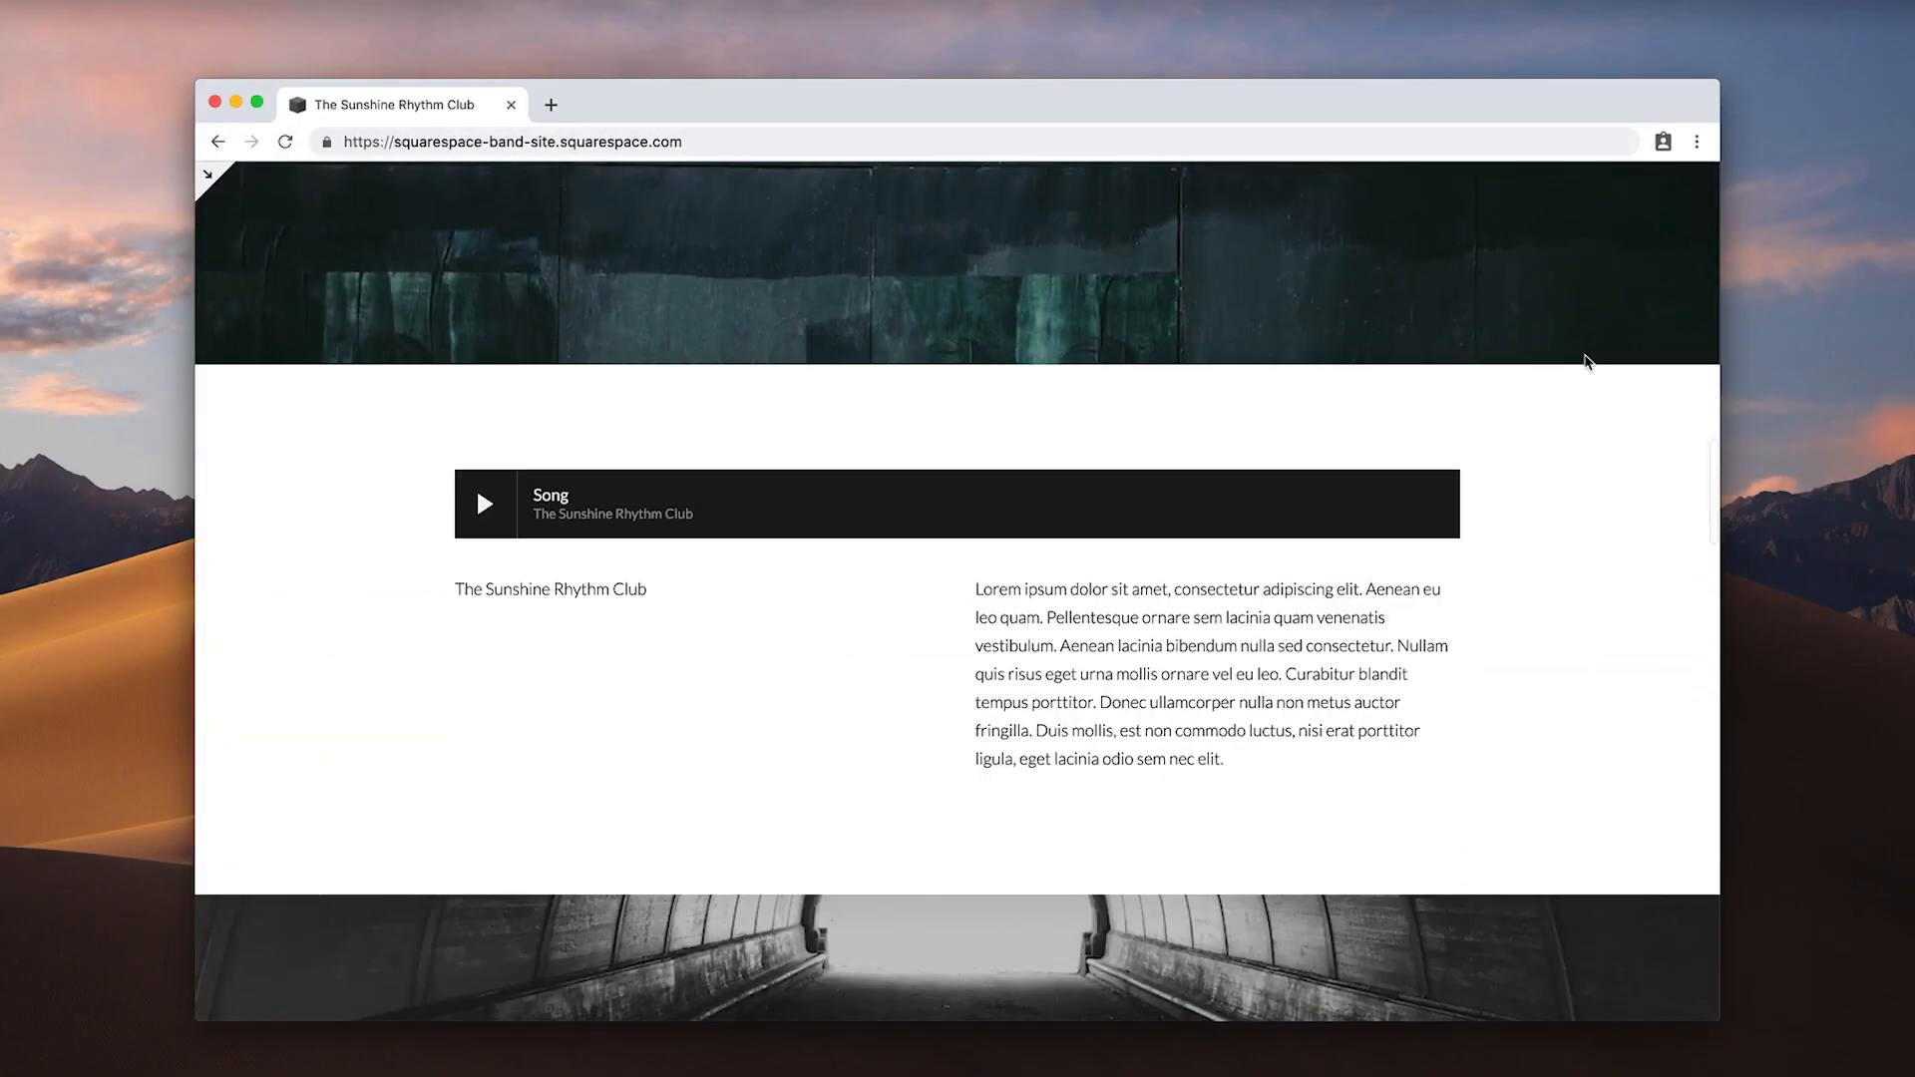
scroll("down", 3)
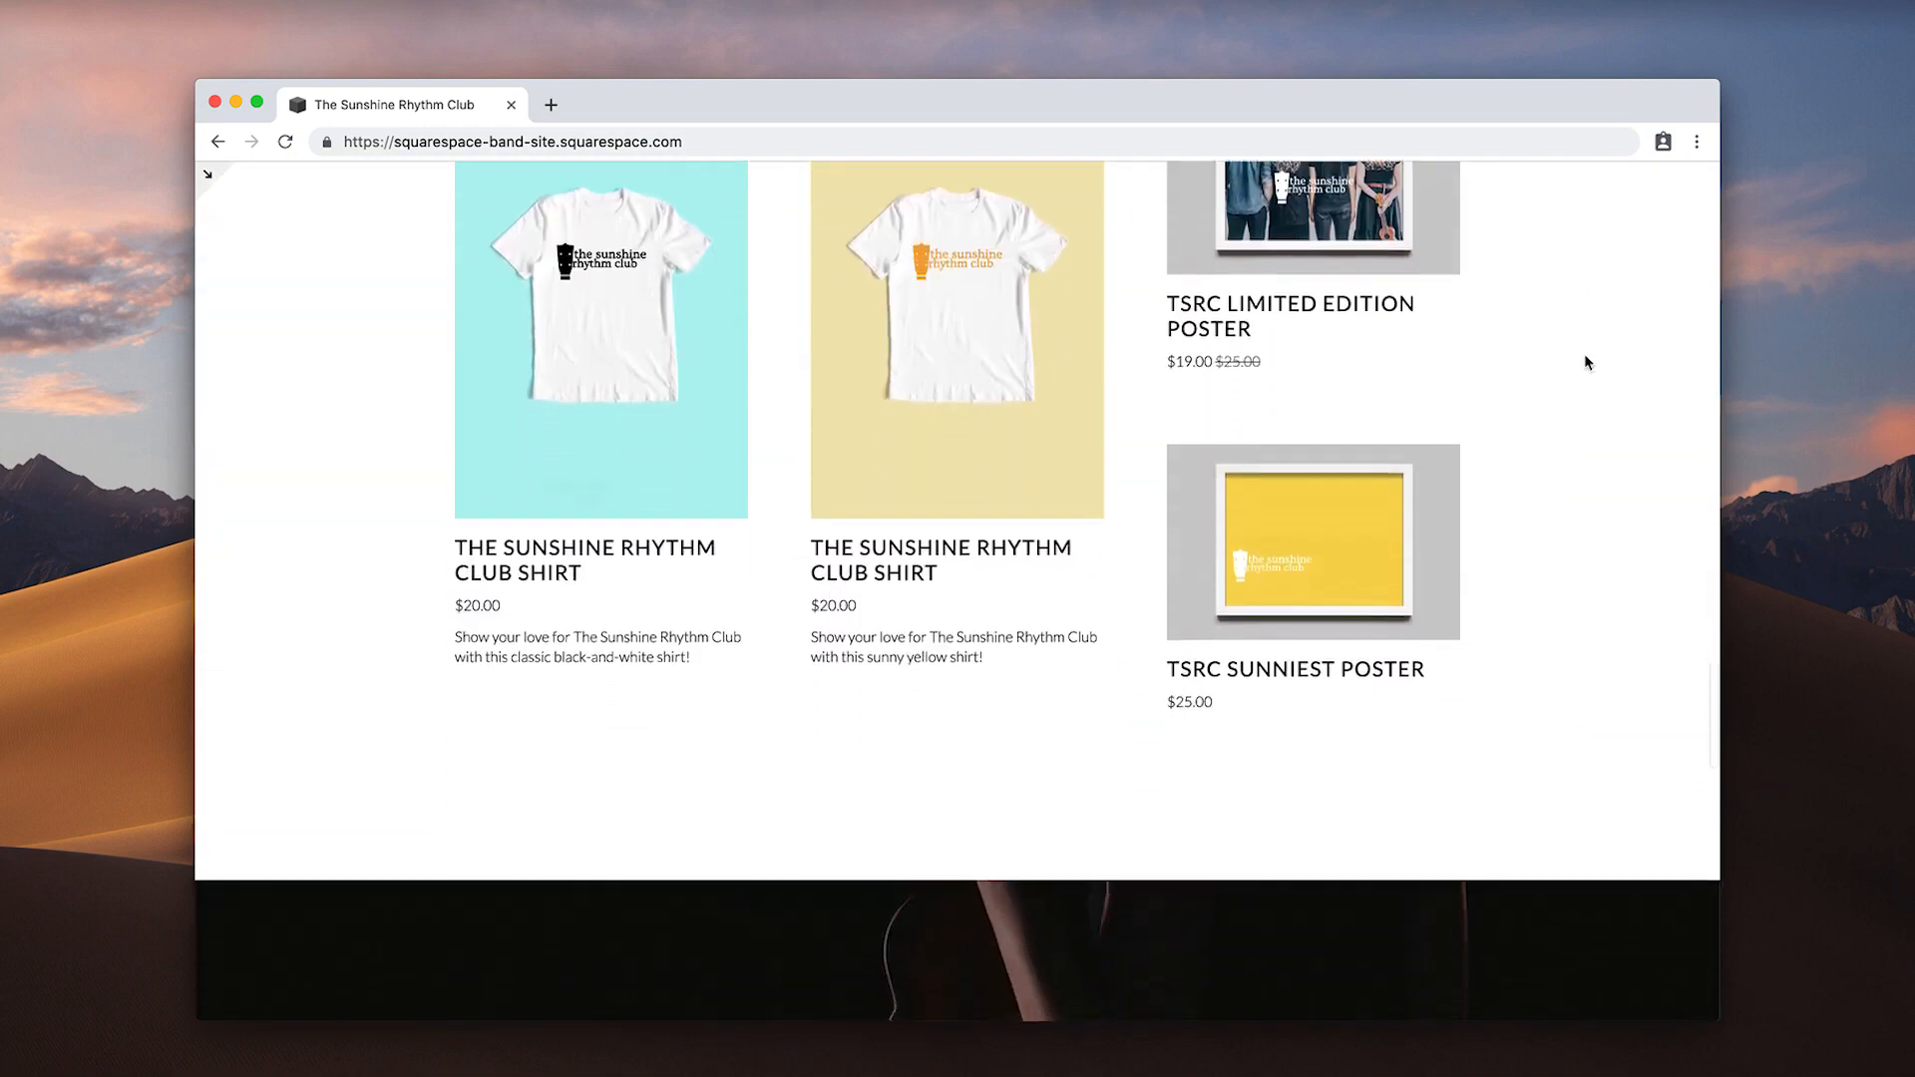
scroll("down", 3)
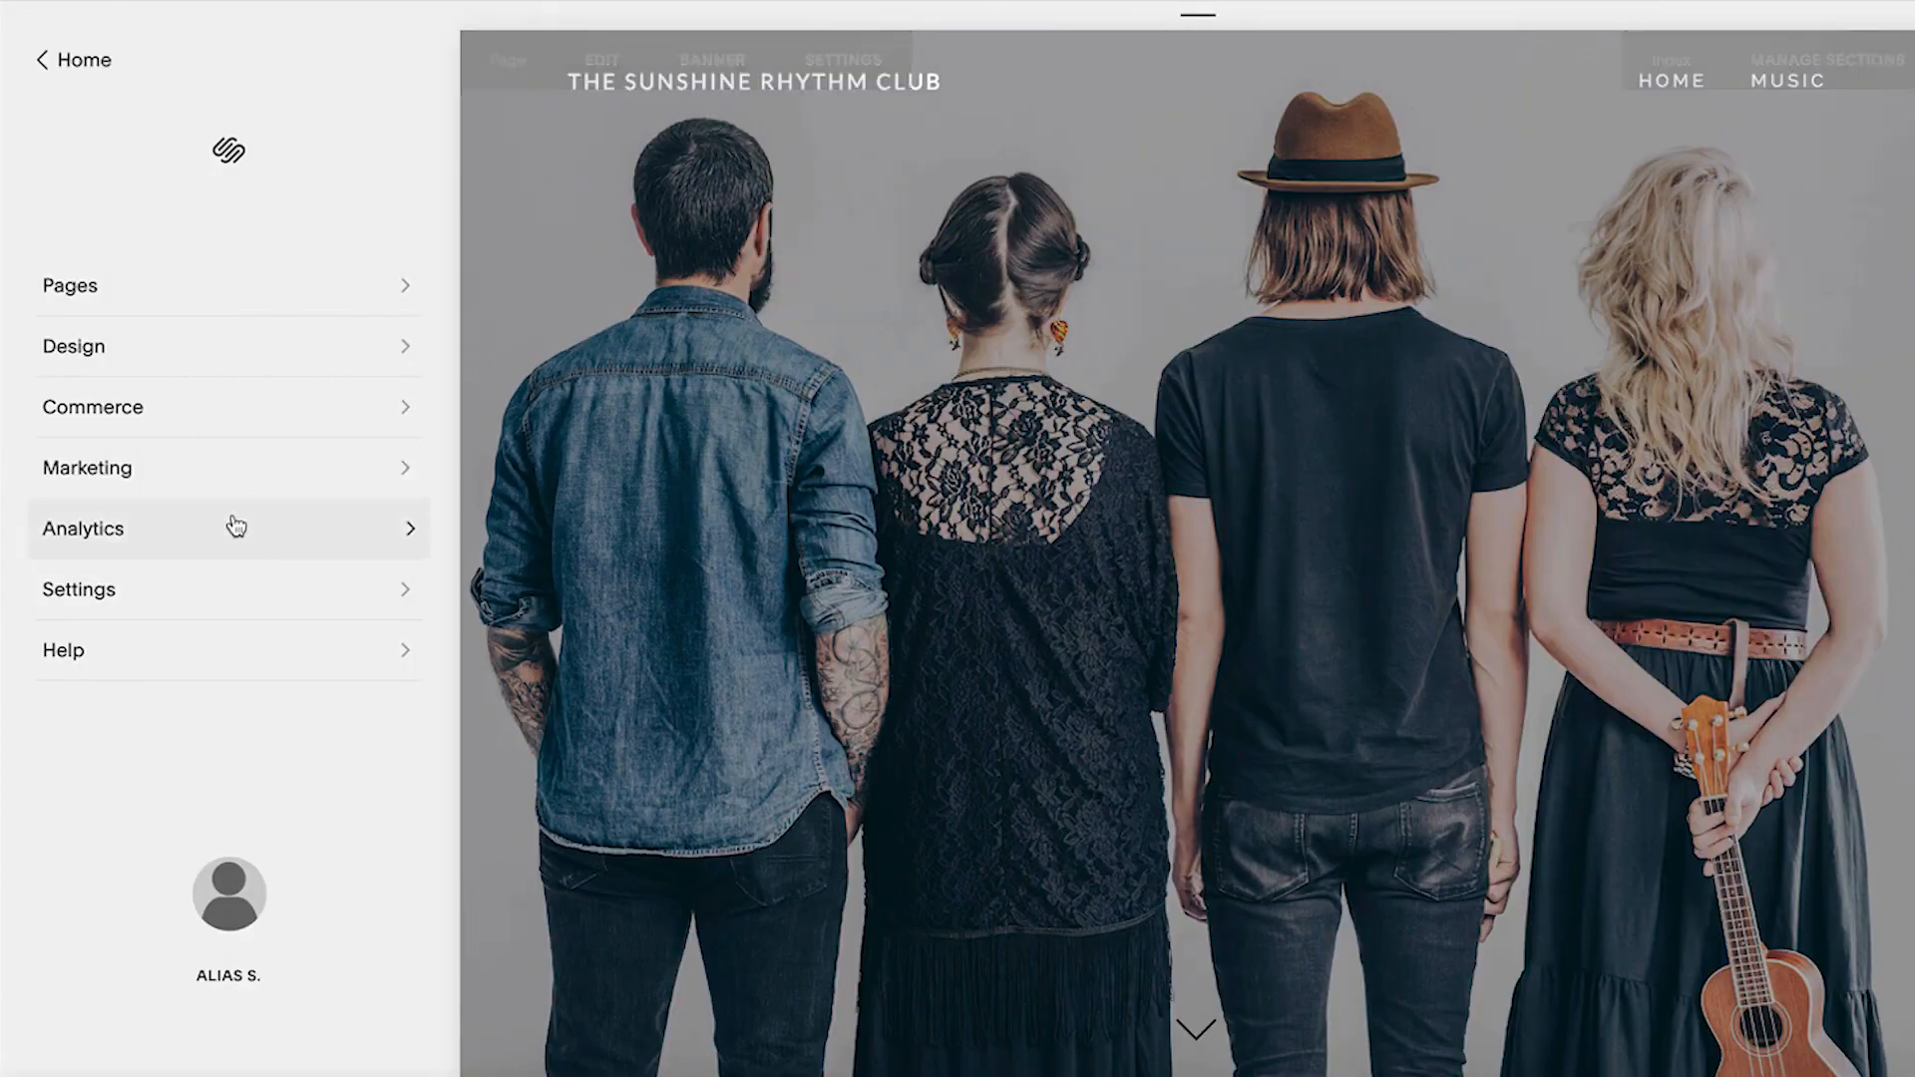
Chart last year's 2,018 pageviews in the Traffic report instead of visits.
left_click(84, 528)
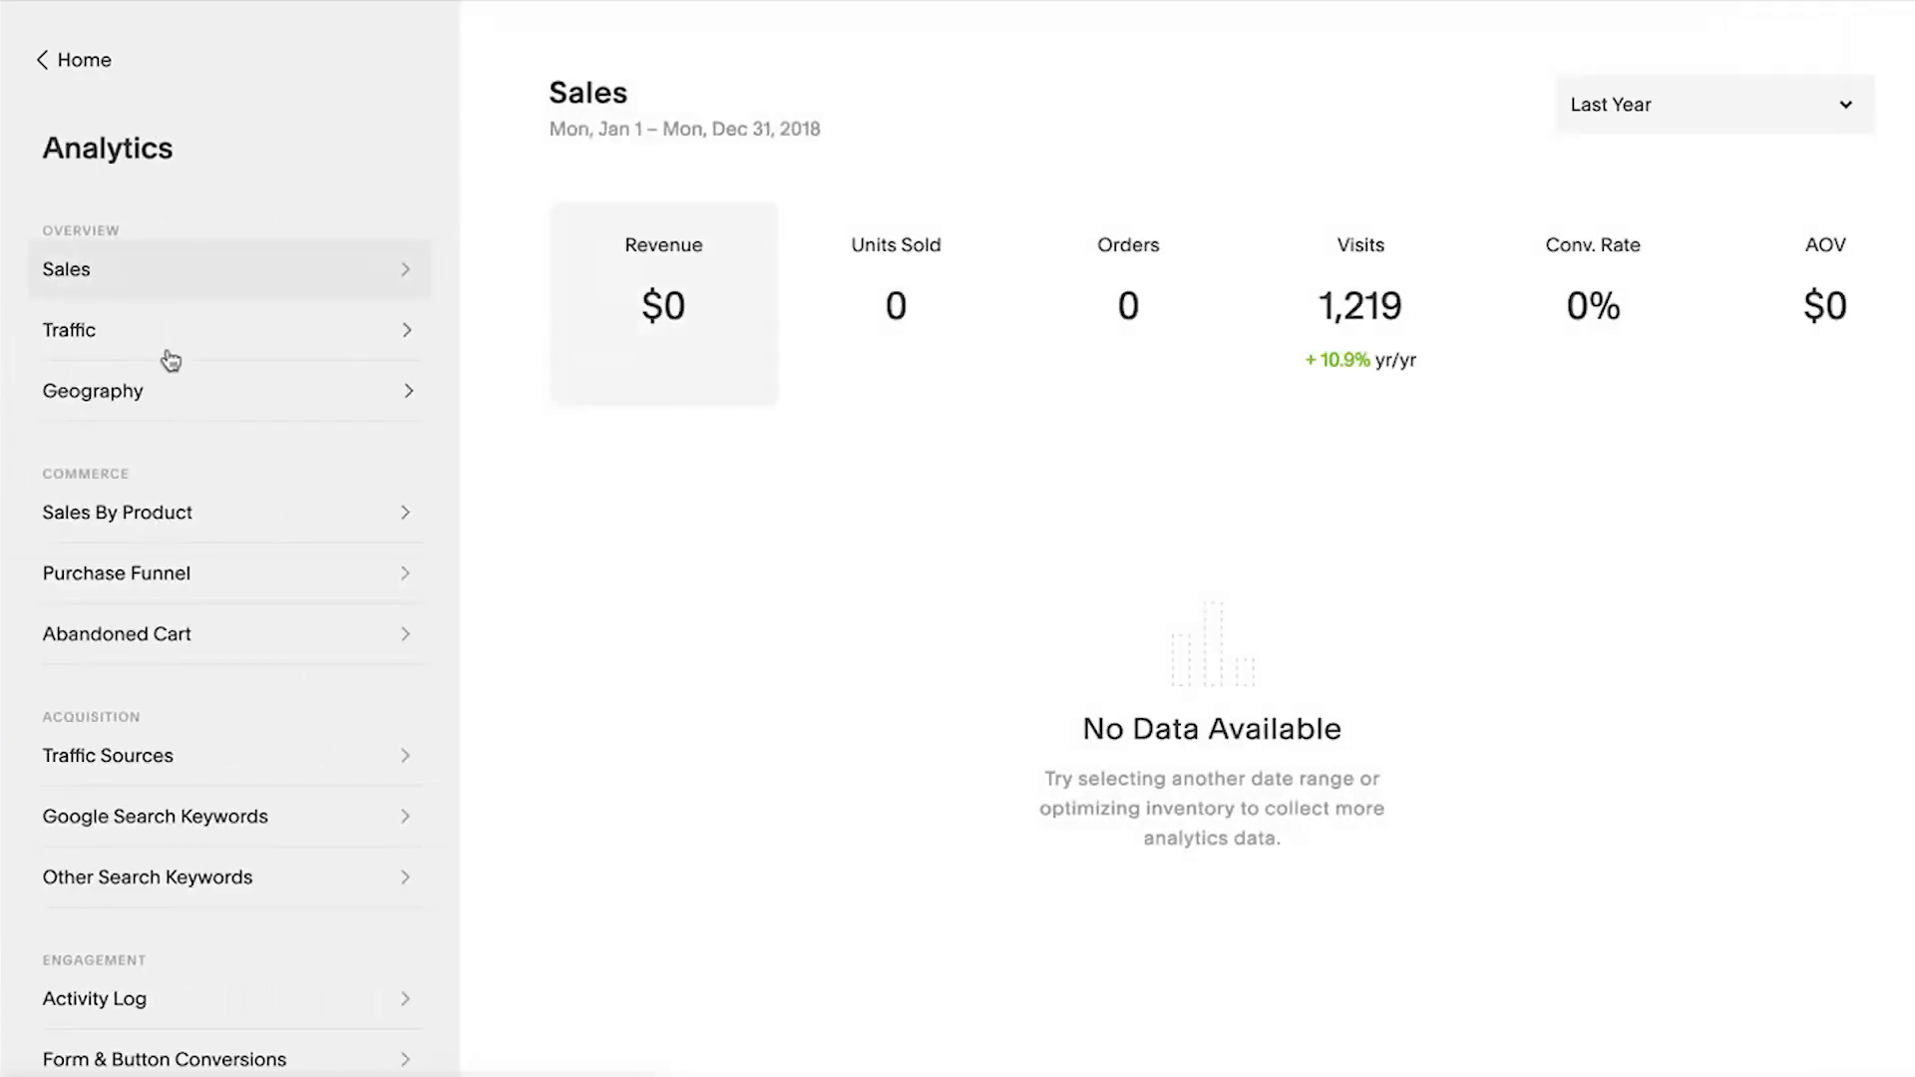
left_click(69, 330)
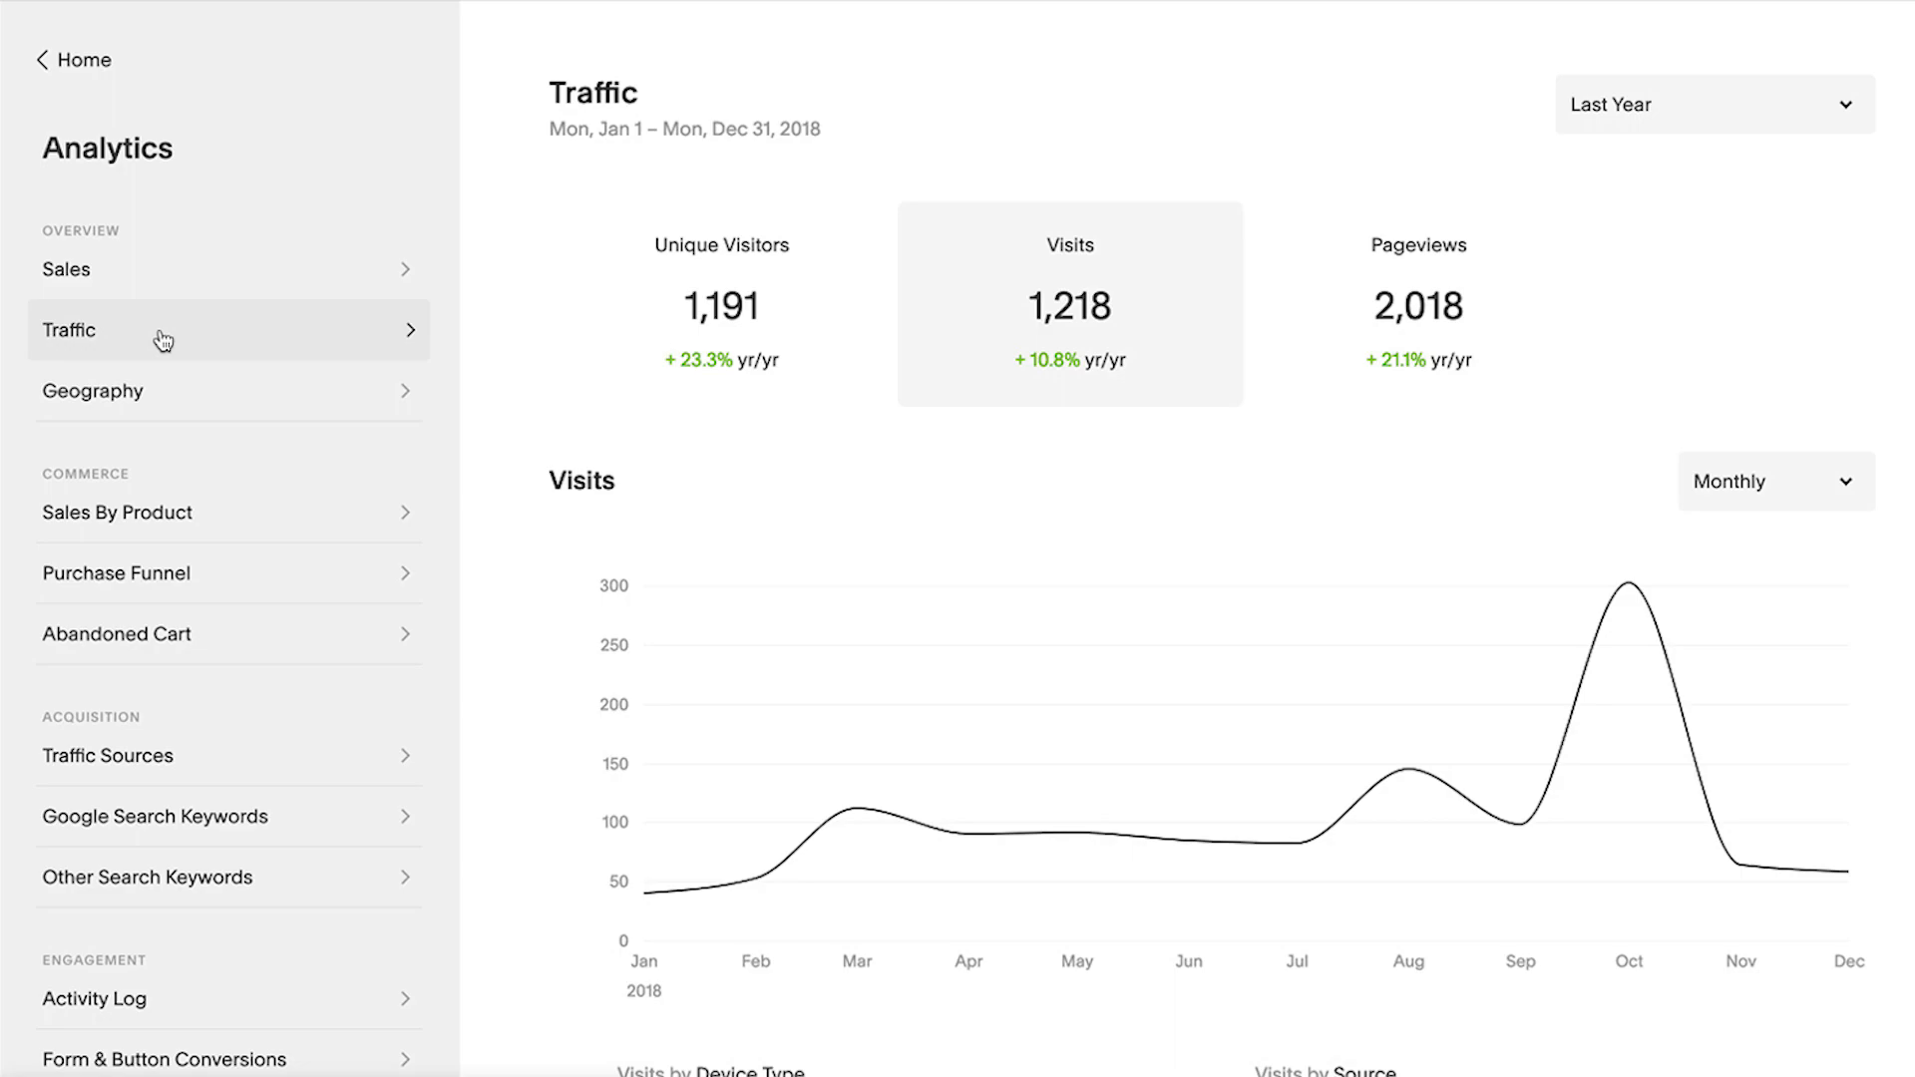
left_click(721, 307)
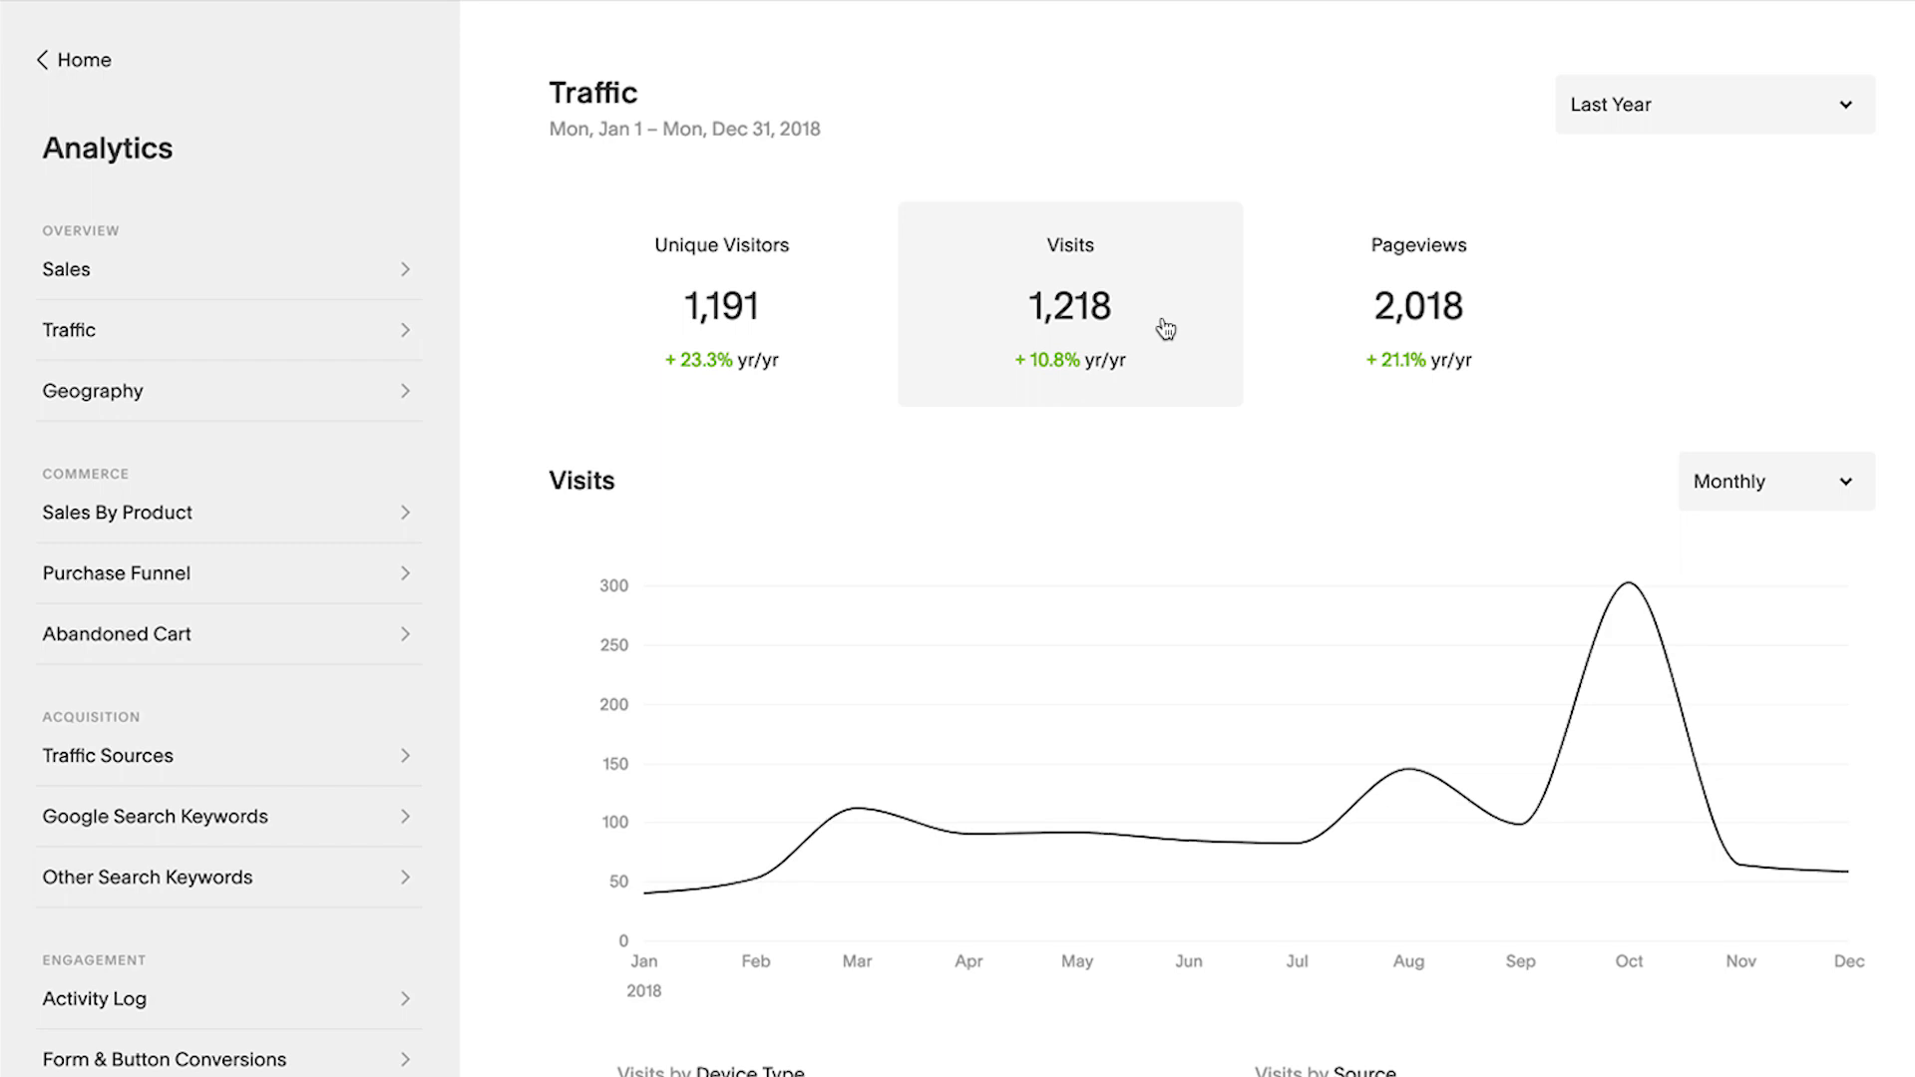
mouse_move(1520, 311)
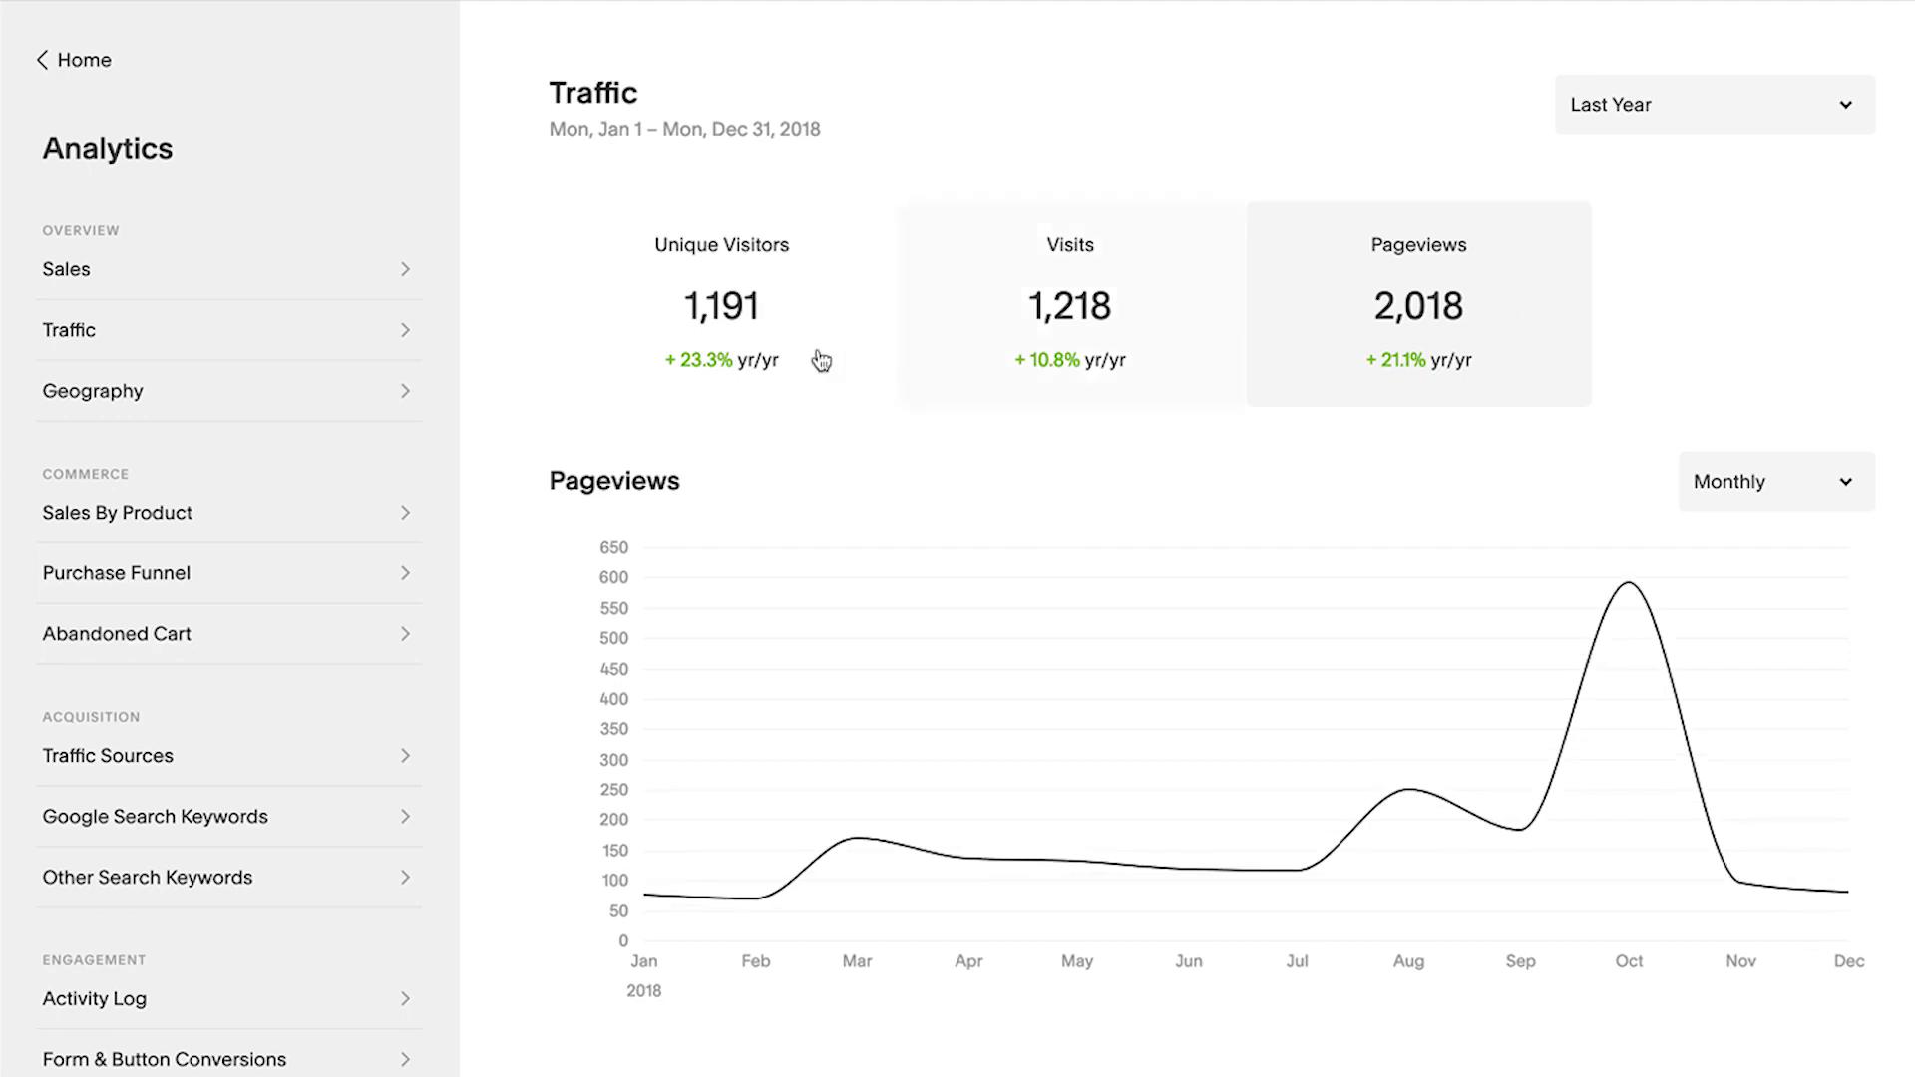
Break Search visits down by engine and list omsi.edu's referring calendar pages.
scroll("down", 3)
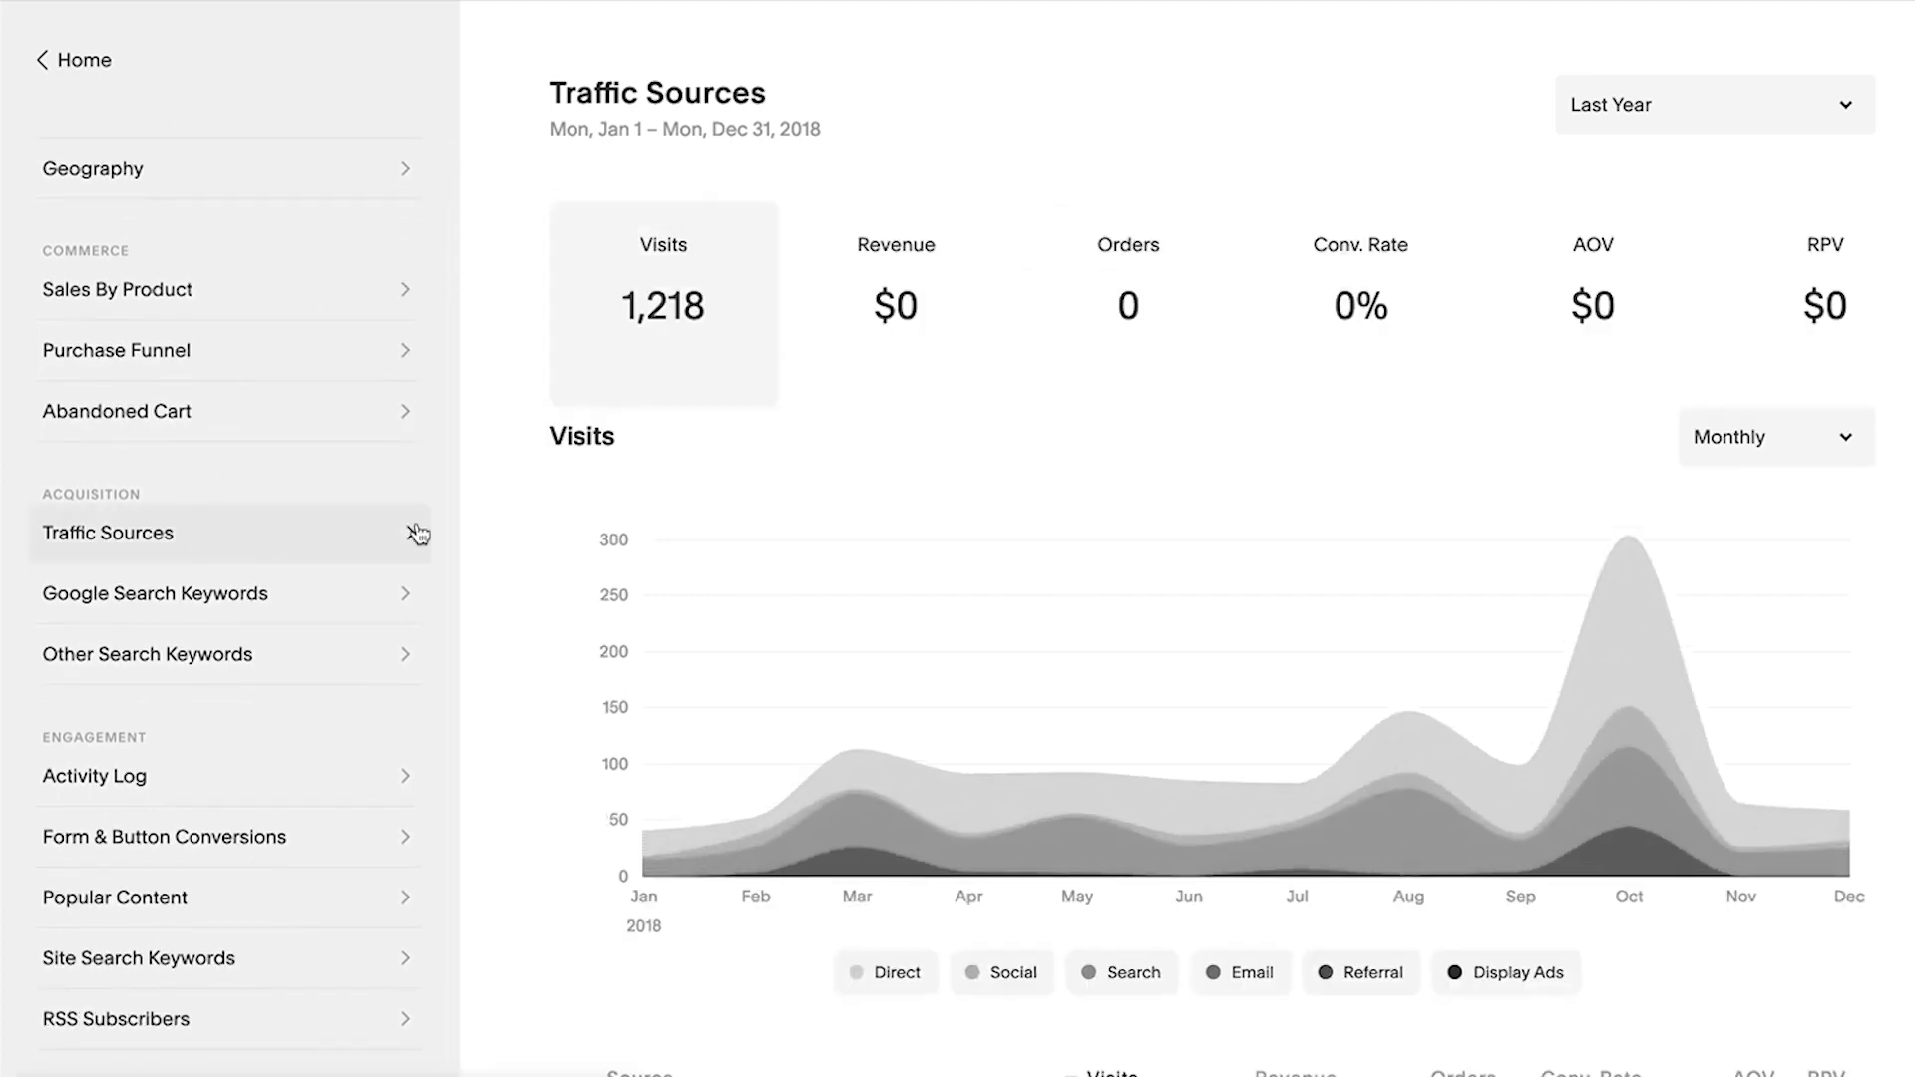
scroll("down", 3)
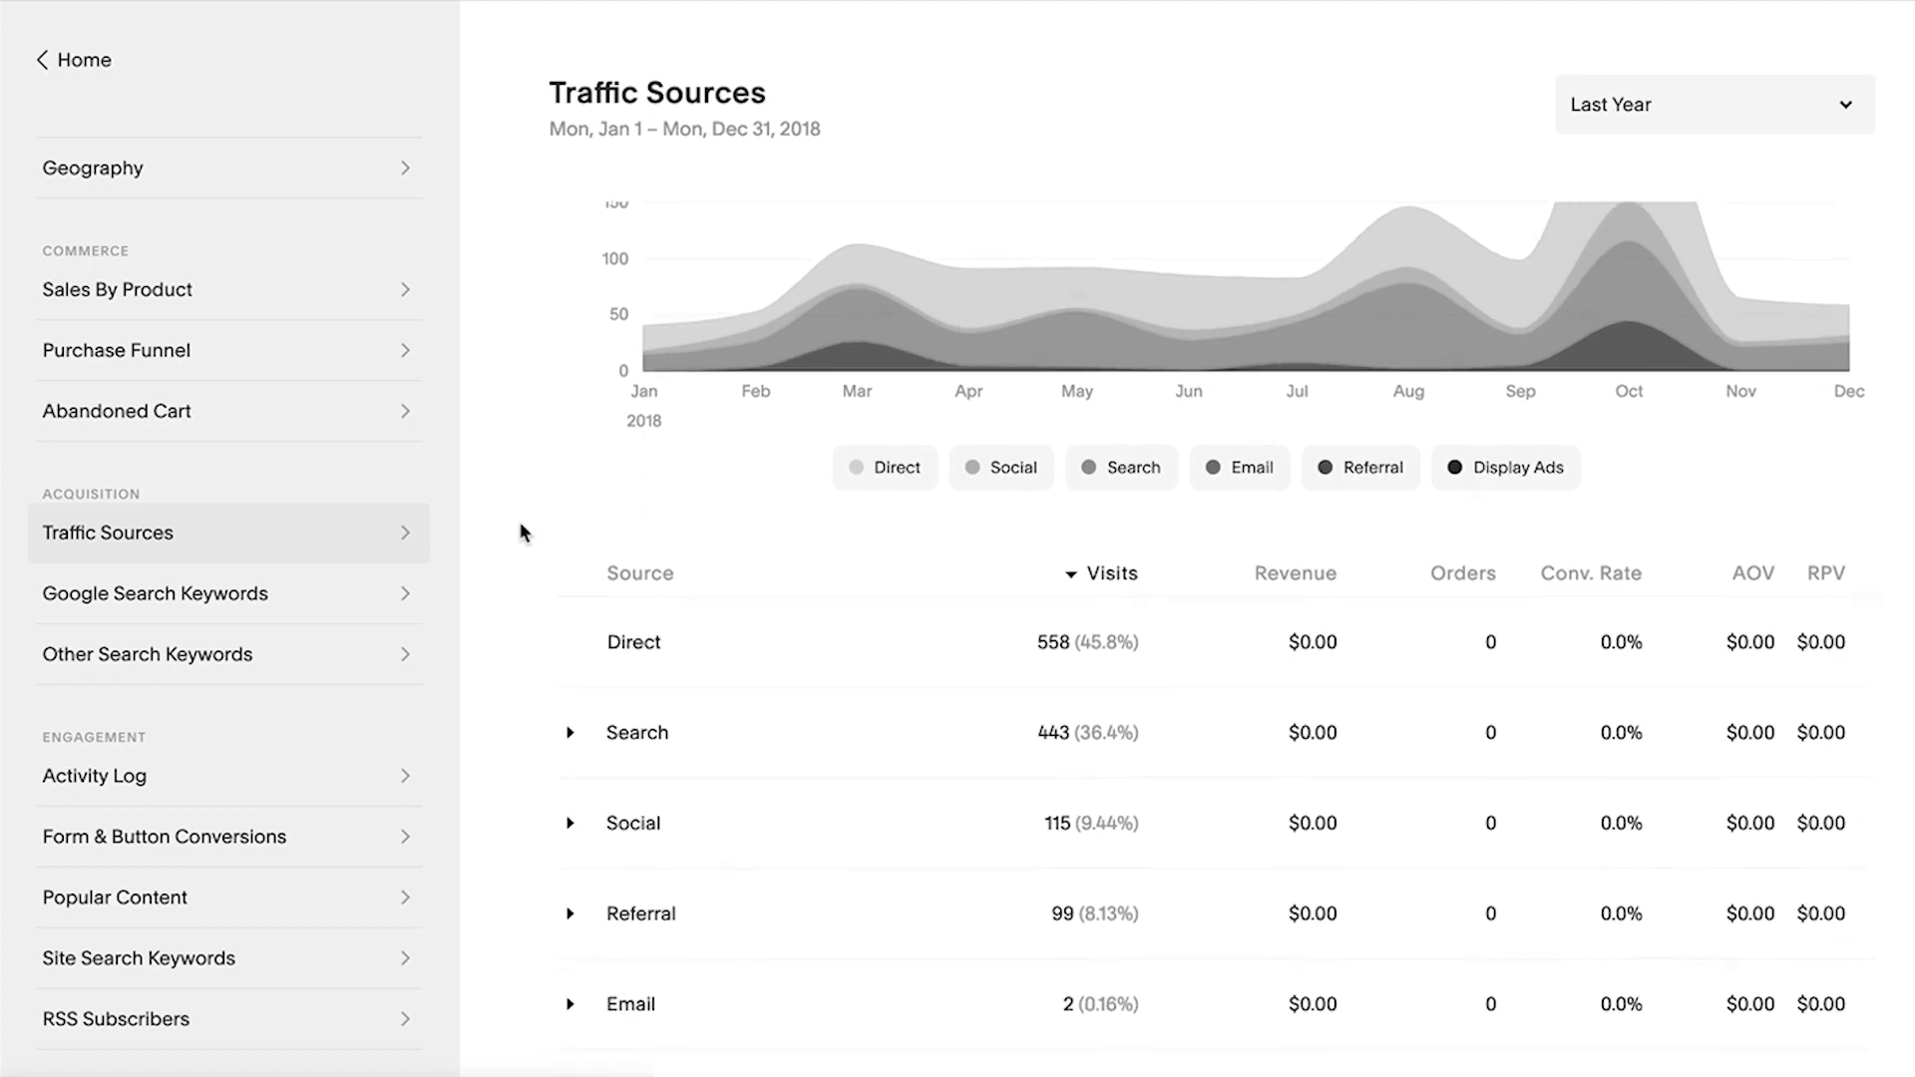
scroll("down", 3)
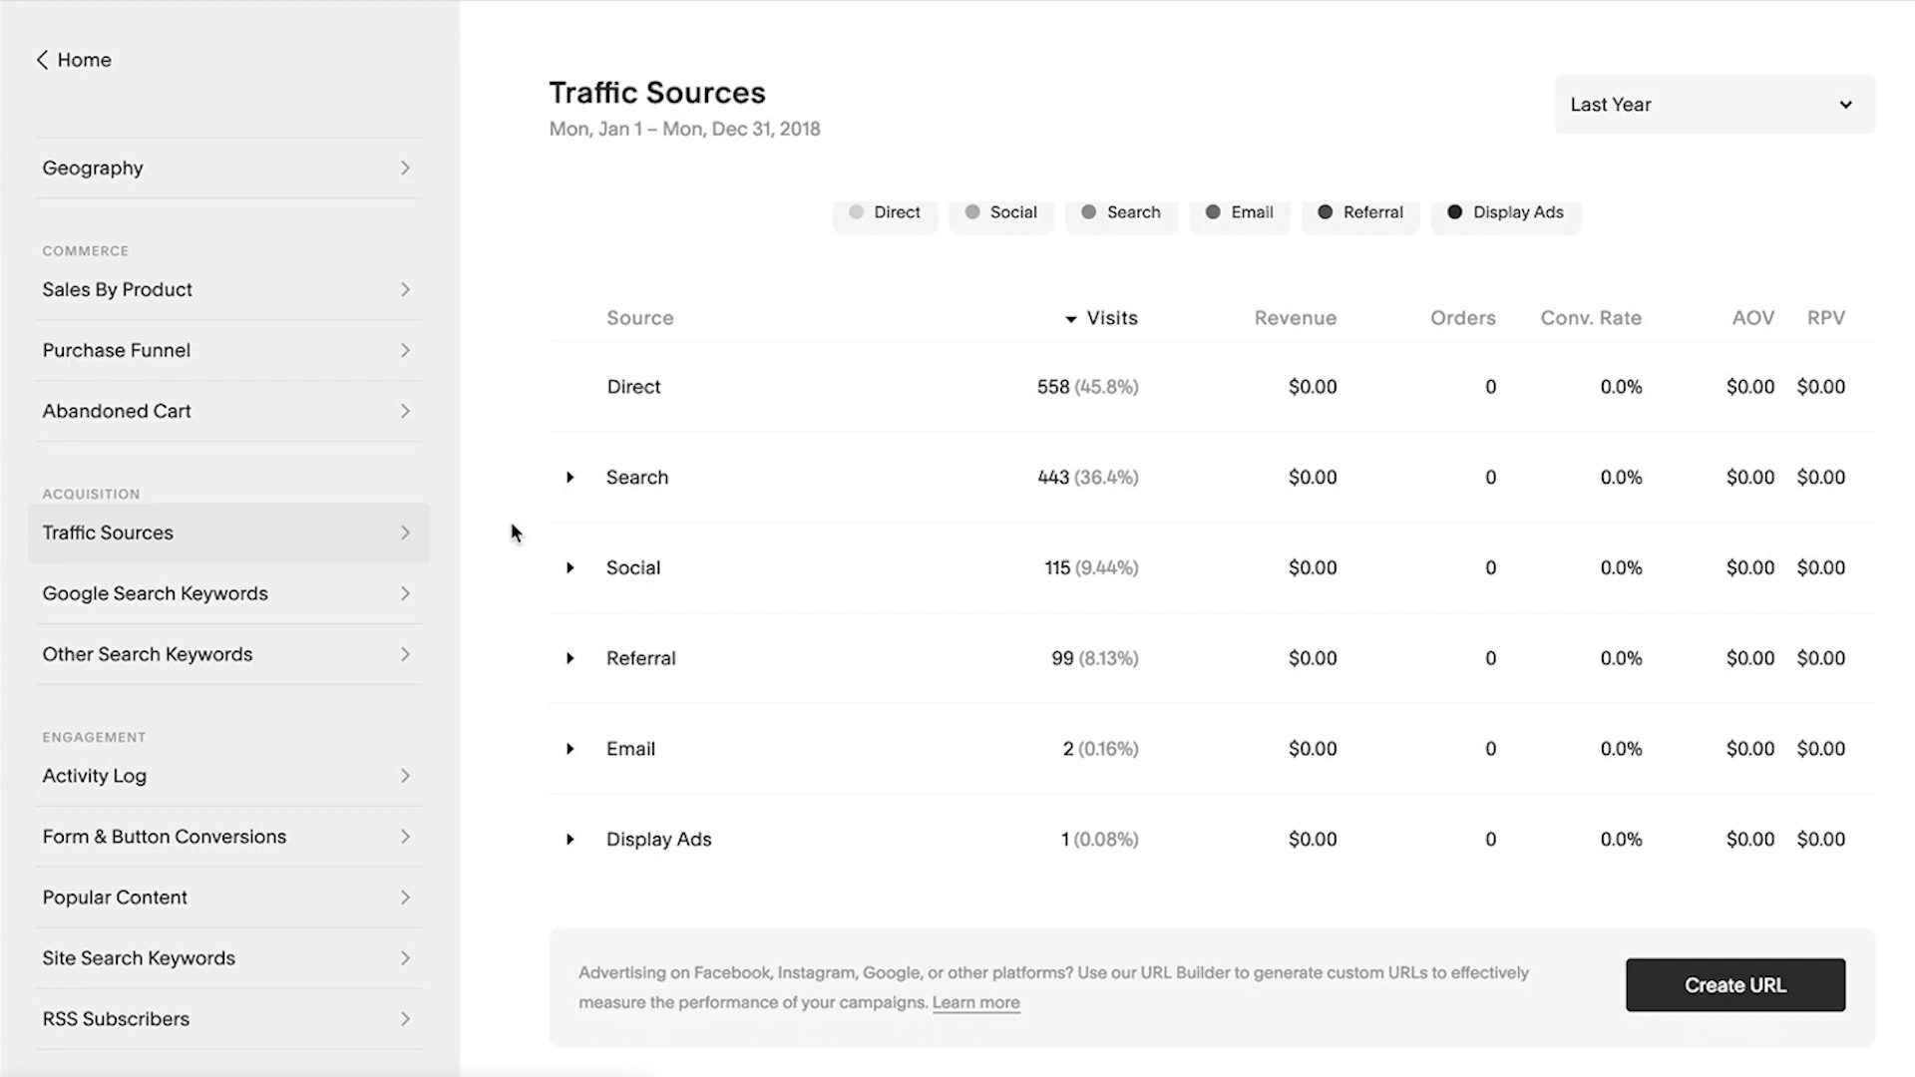
left_click(571, 478)
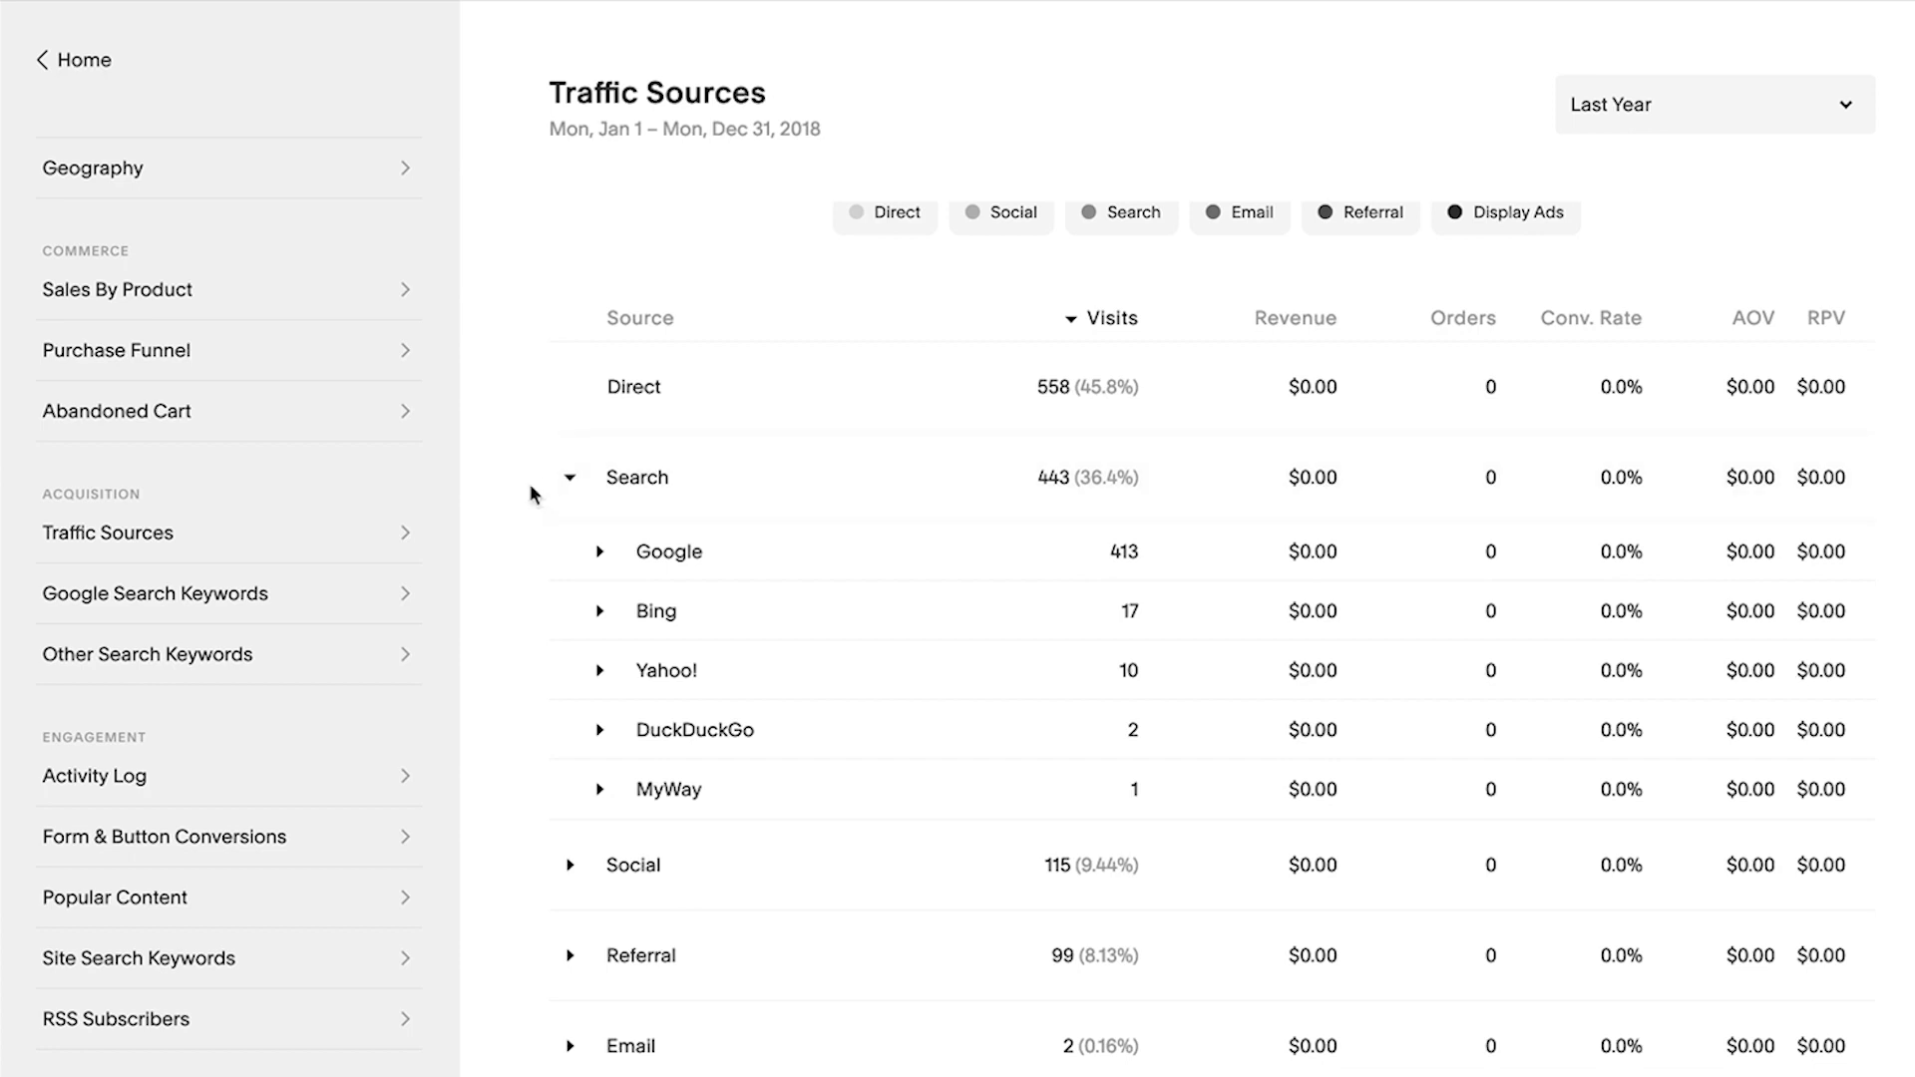
scroll("down", 3)
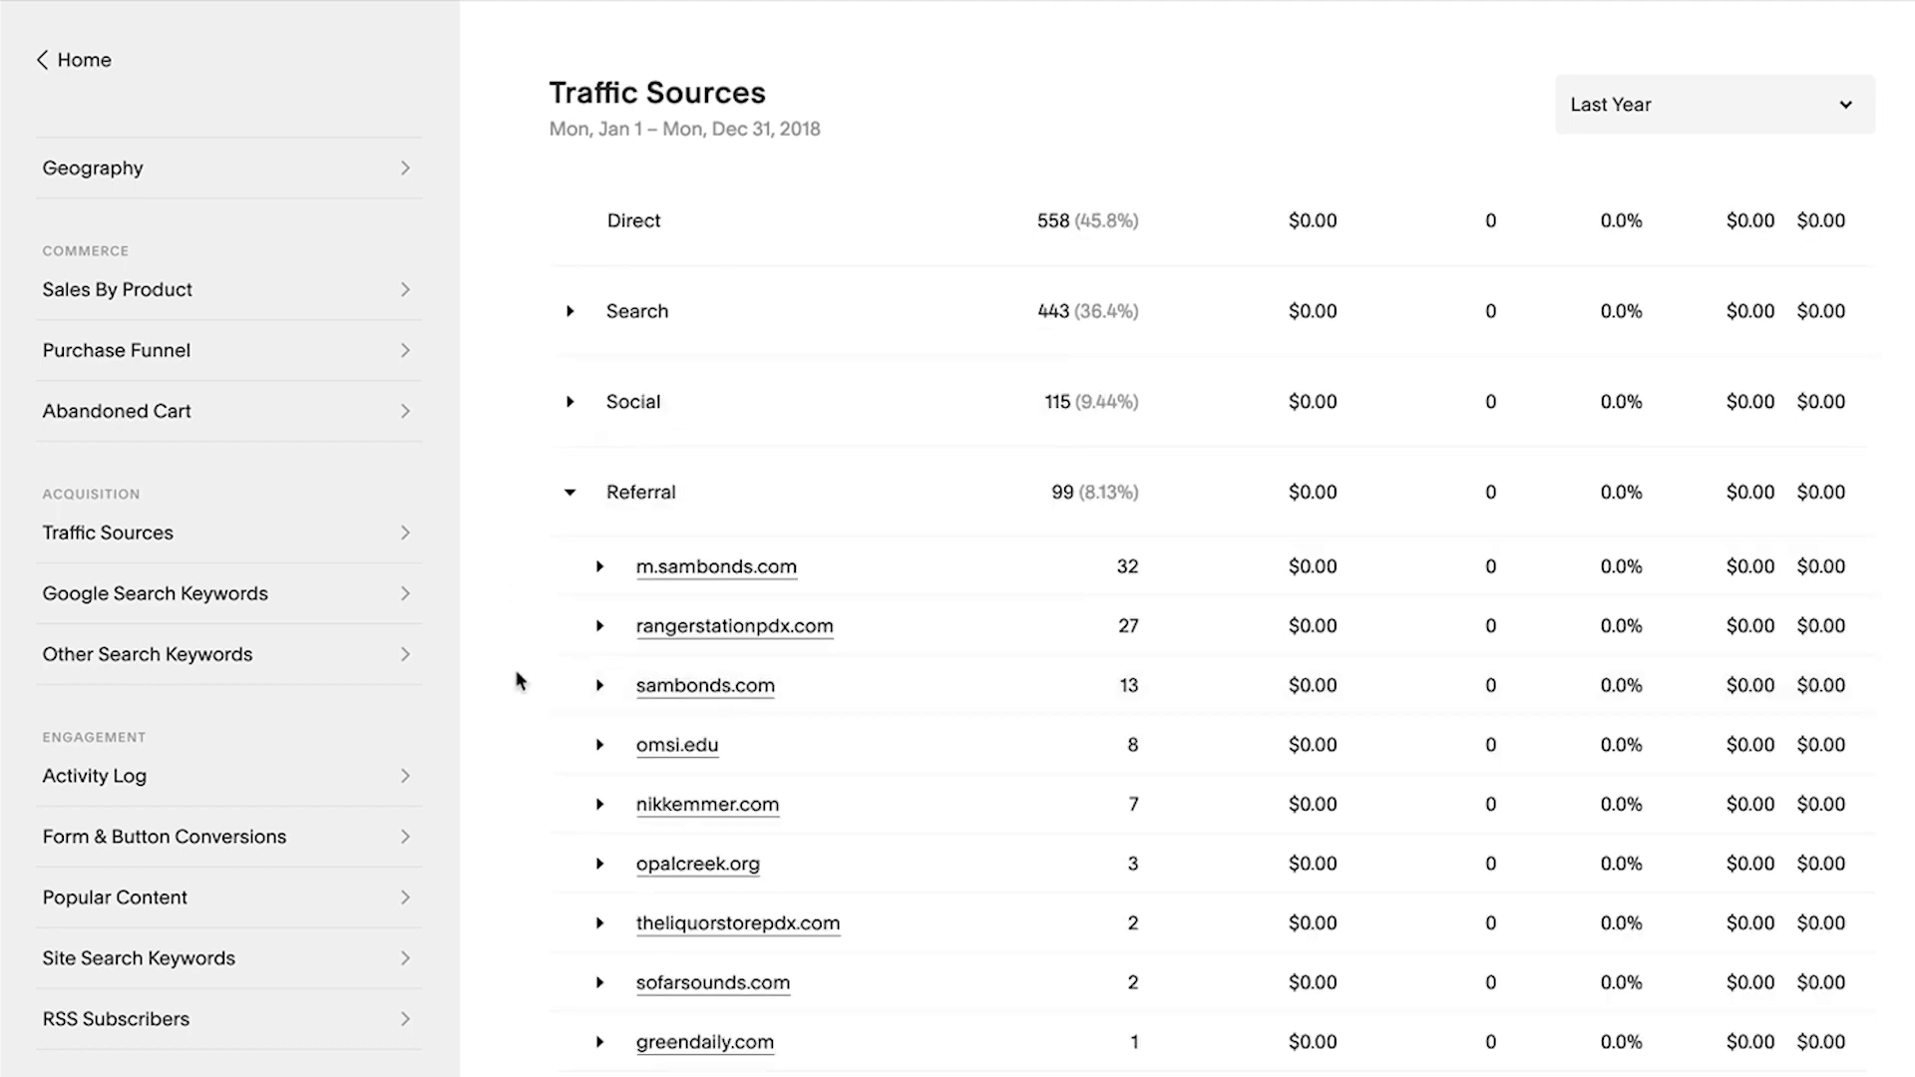
left_click(598, 745)
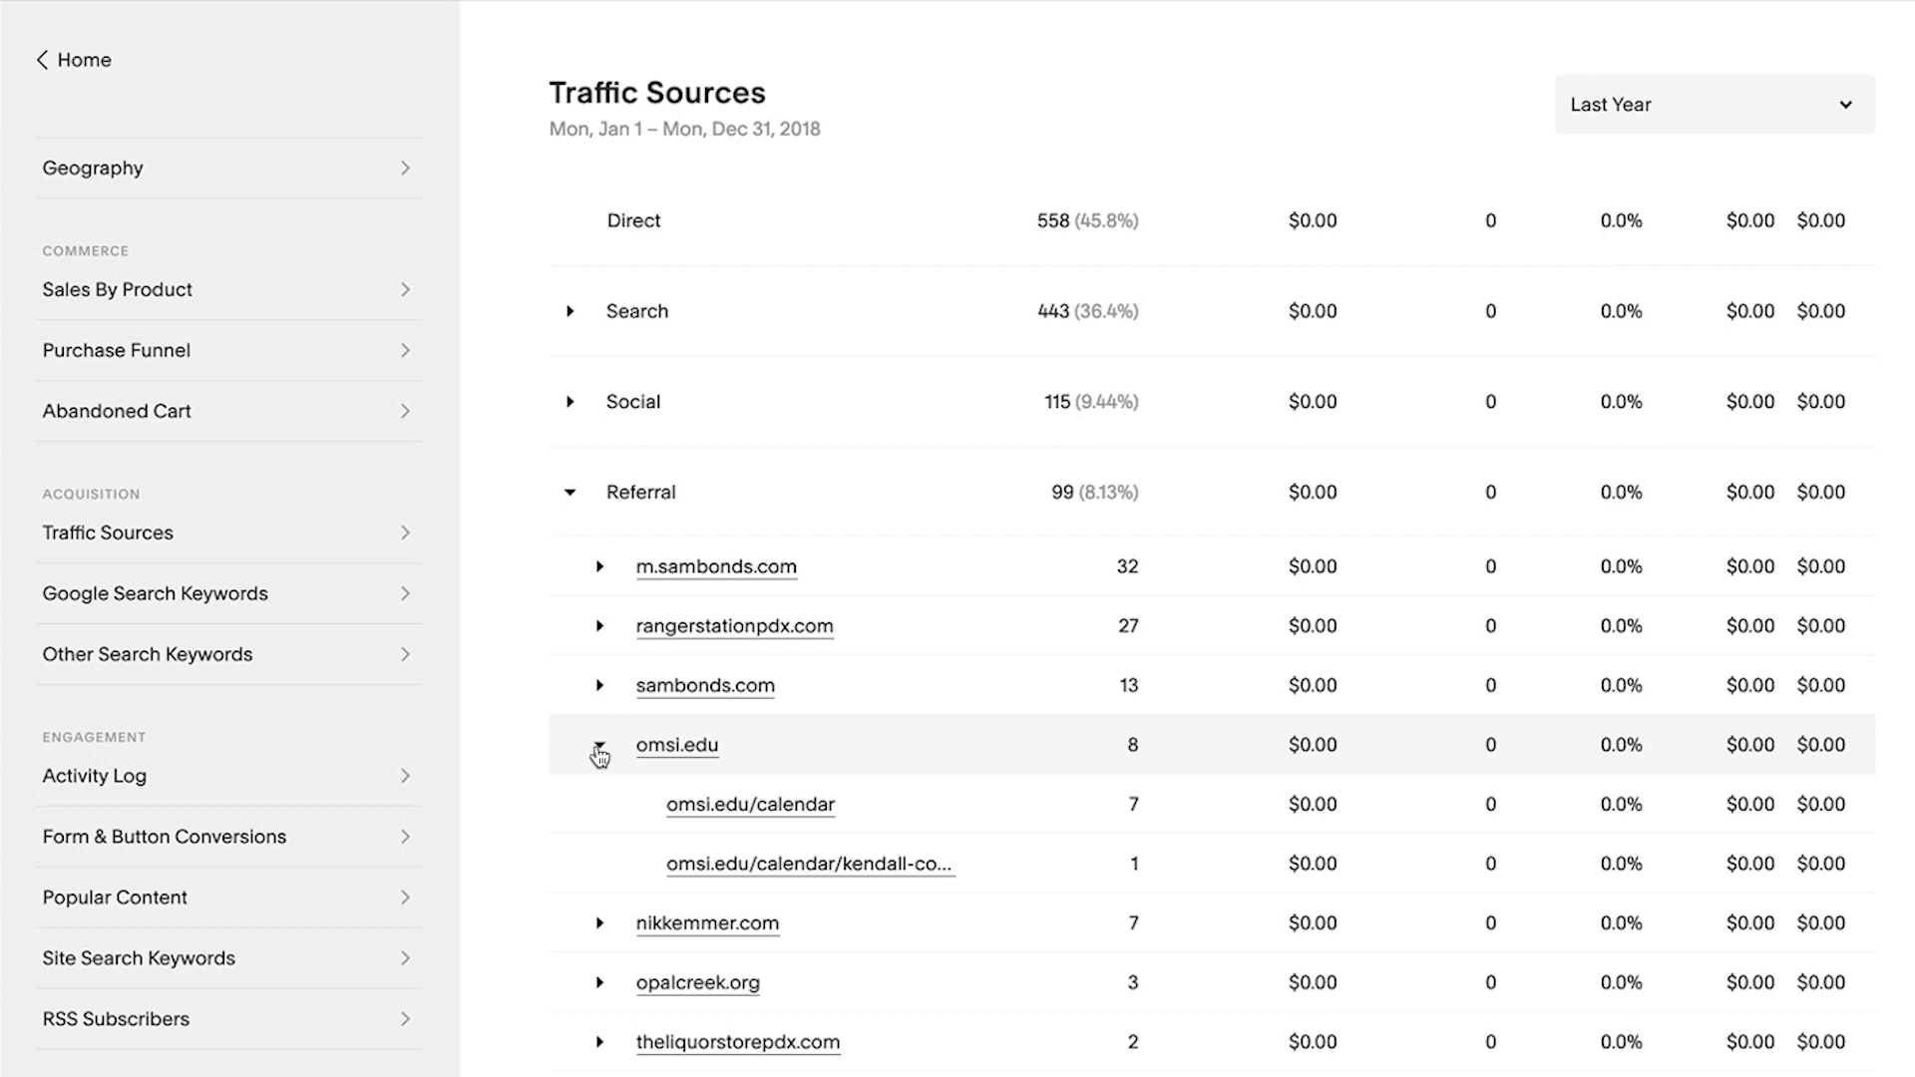
mouse_move(207, 793)
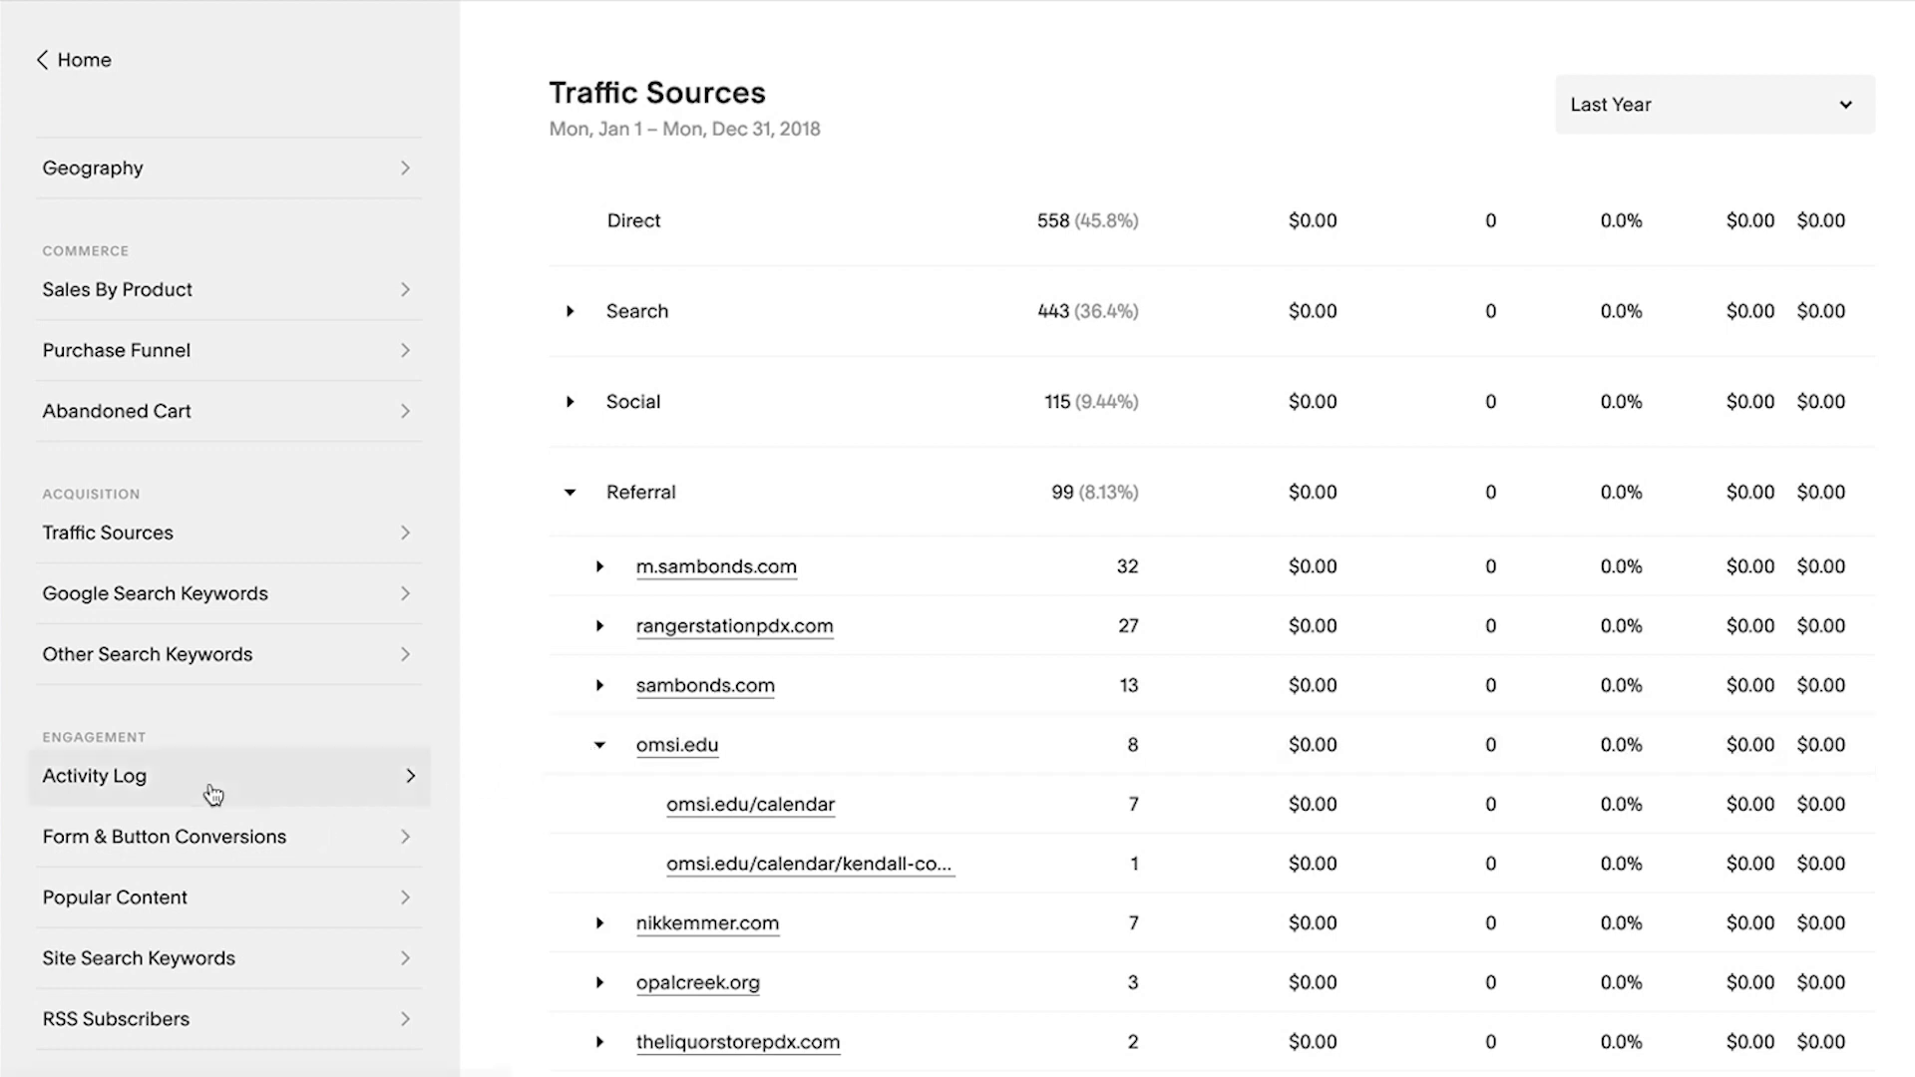
Expand the 3/18/2019 8:12:40pm visit, then view 11 form submissions and 31 button clicks.
left_click(94, 776)
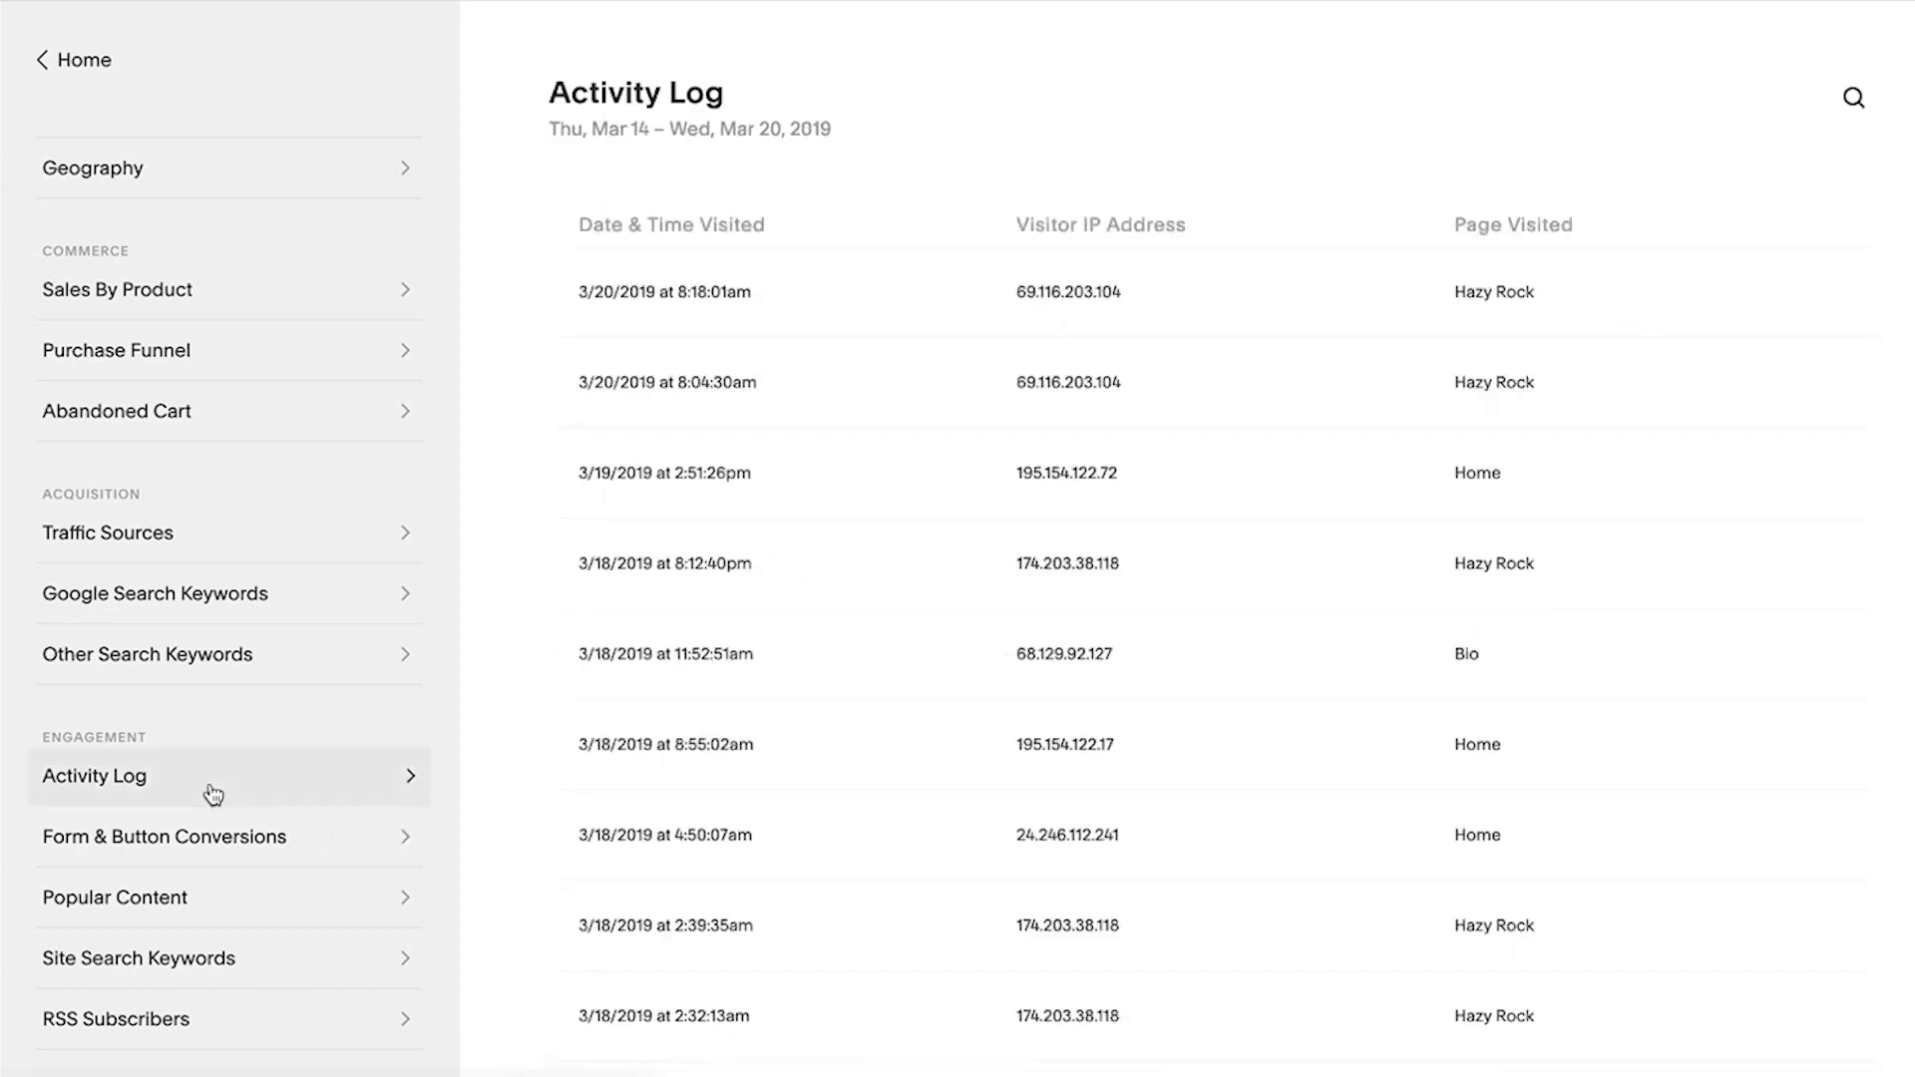
left_click(869, 574)
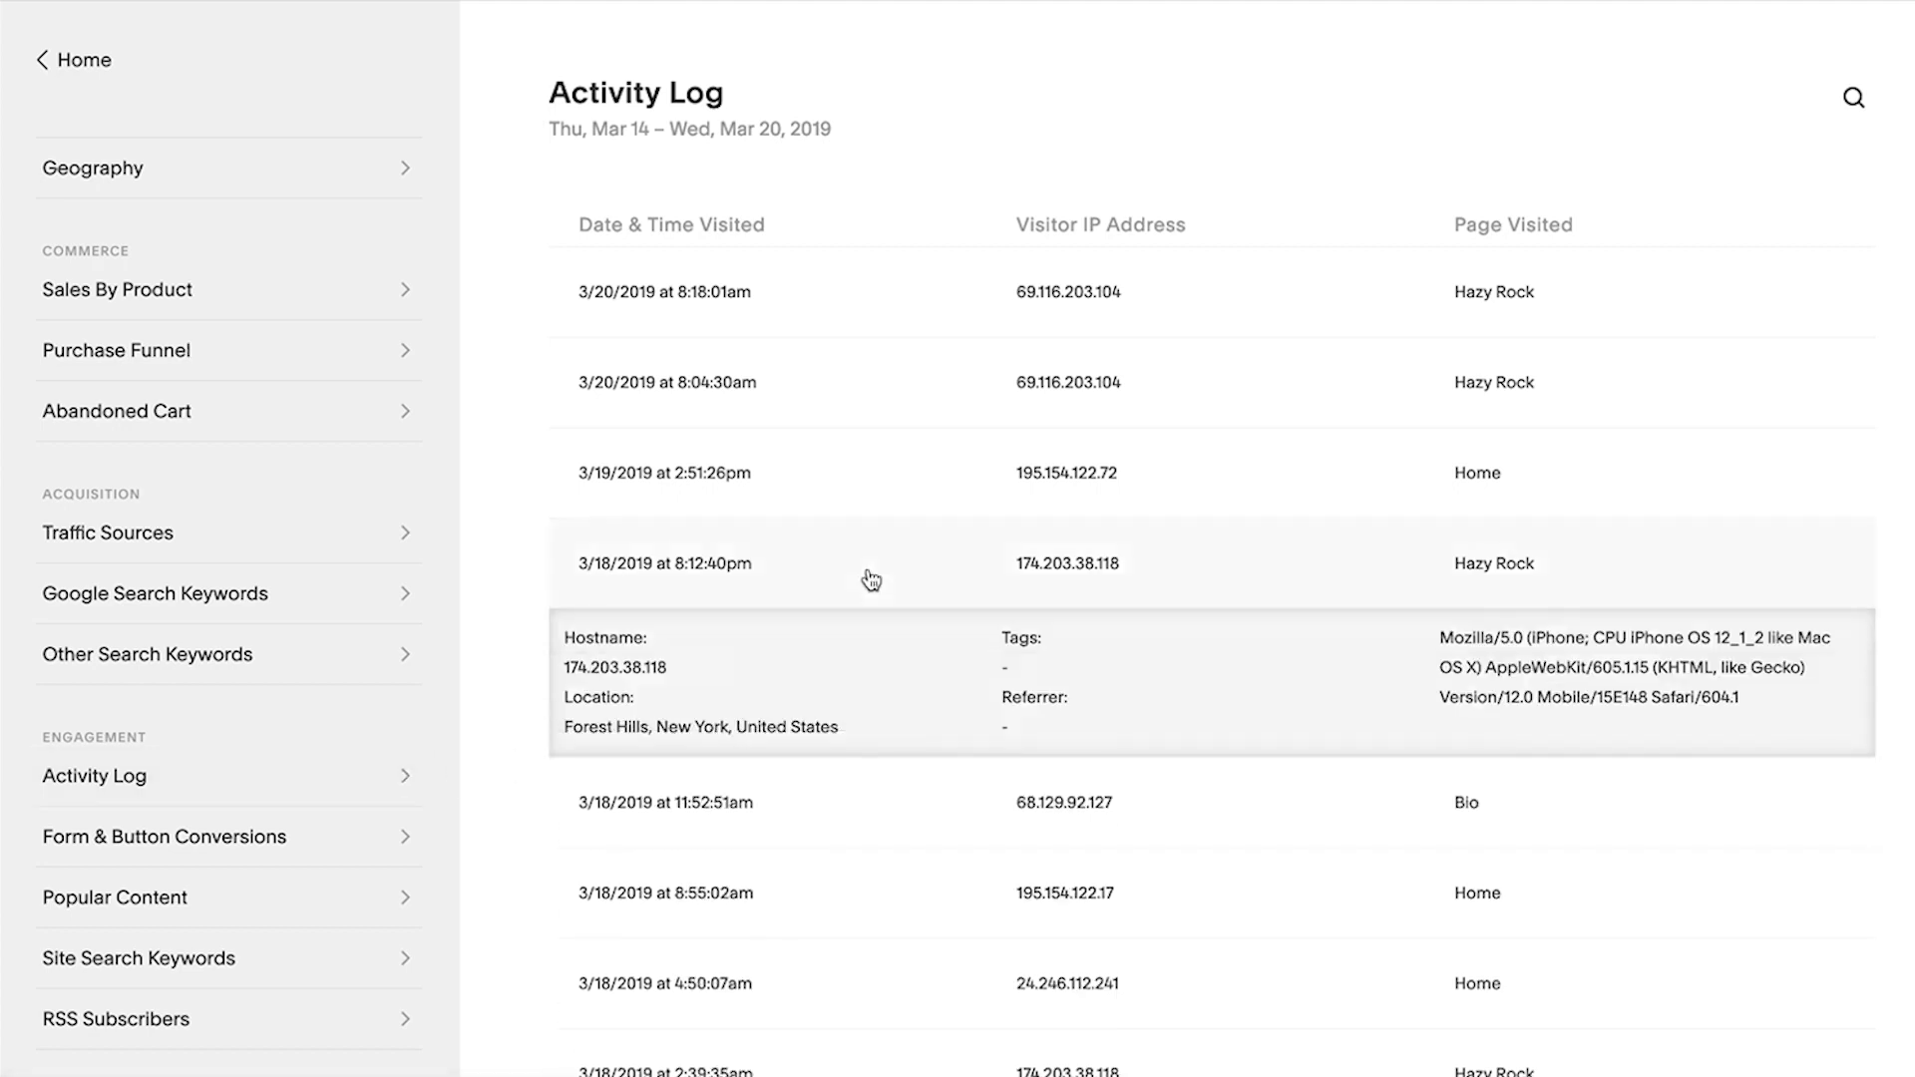
mouse_move(345, 827)
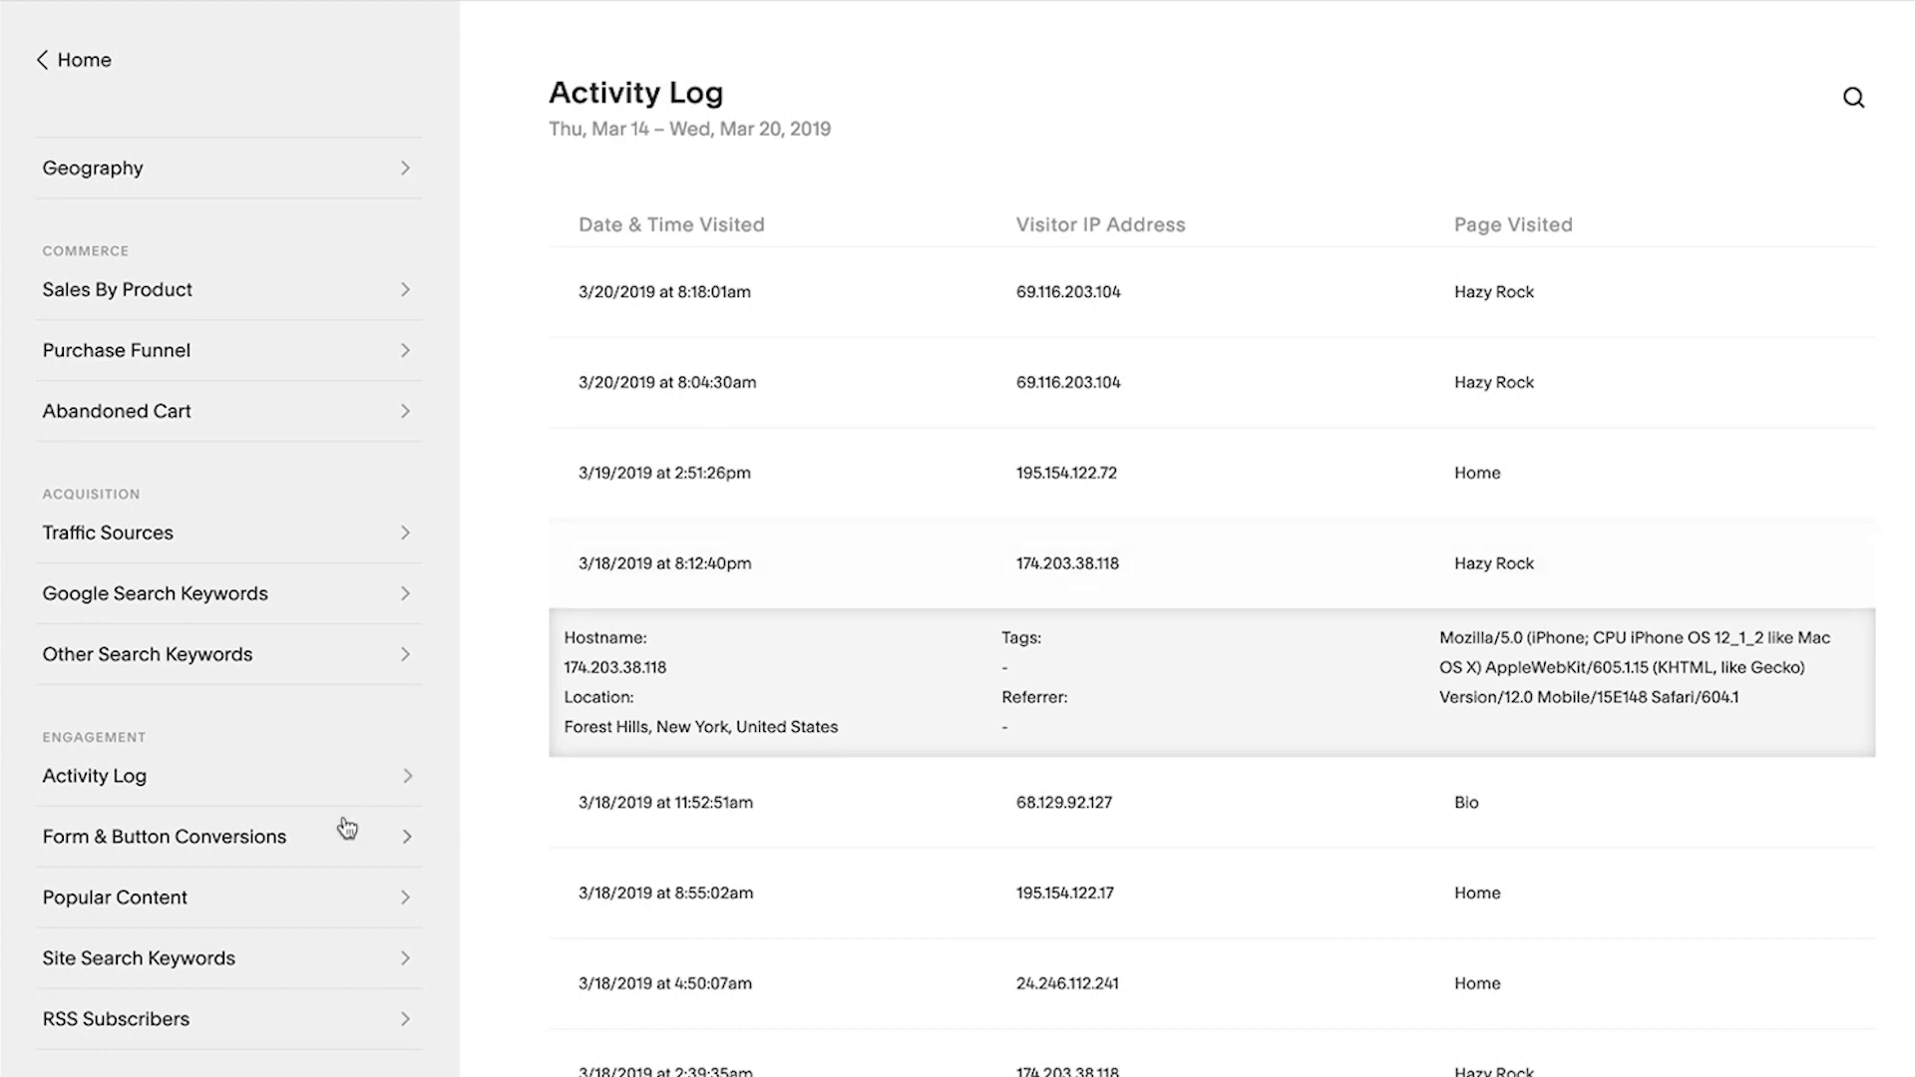
left_click(162, 837)
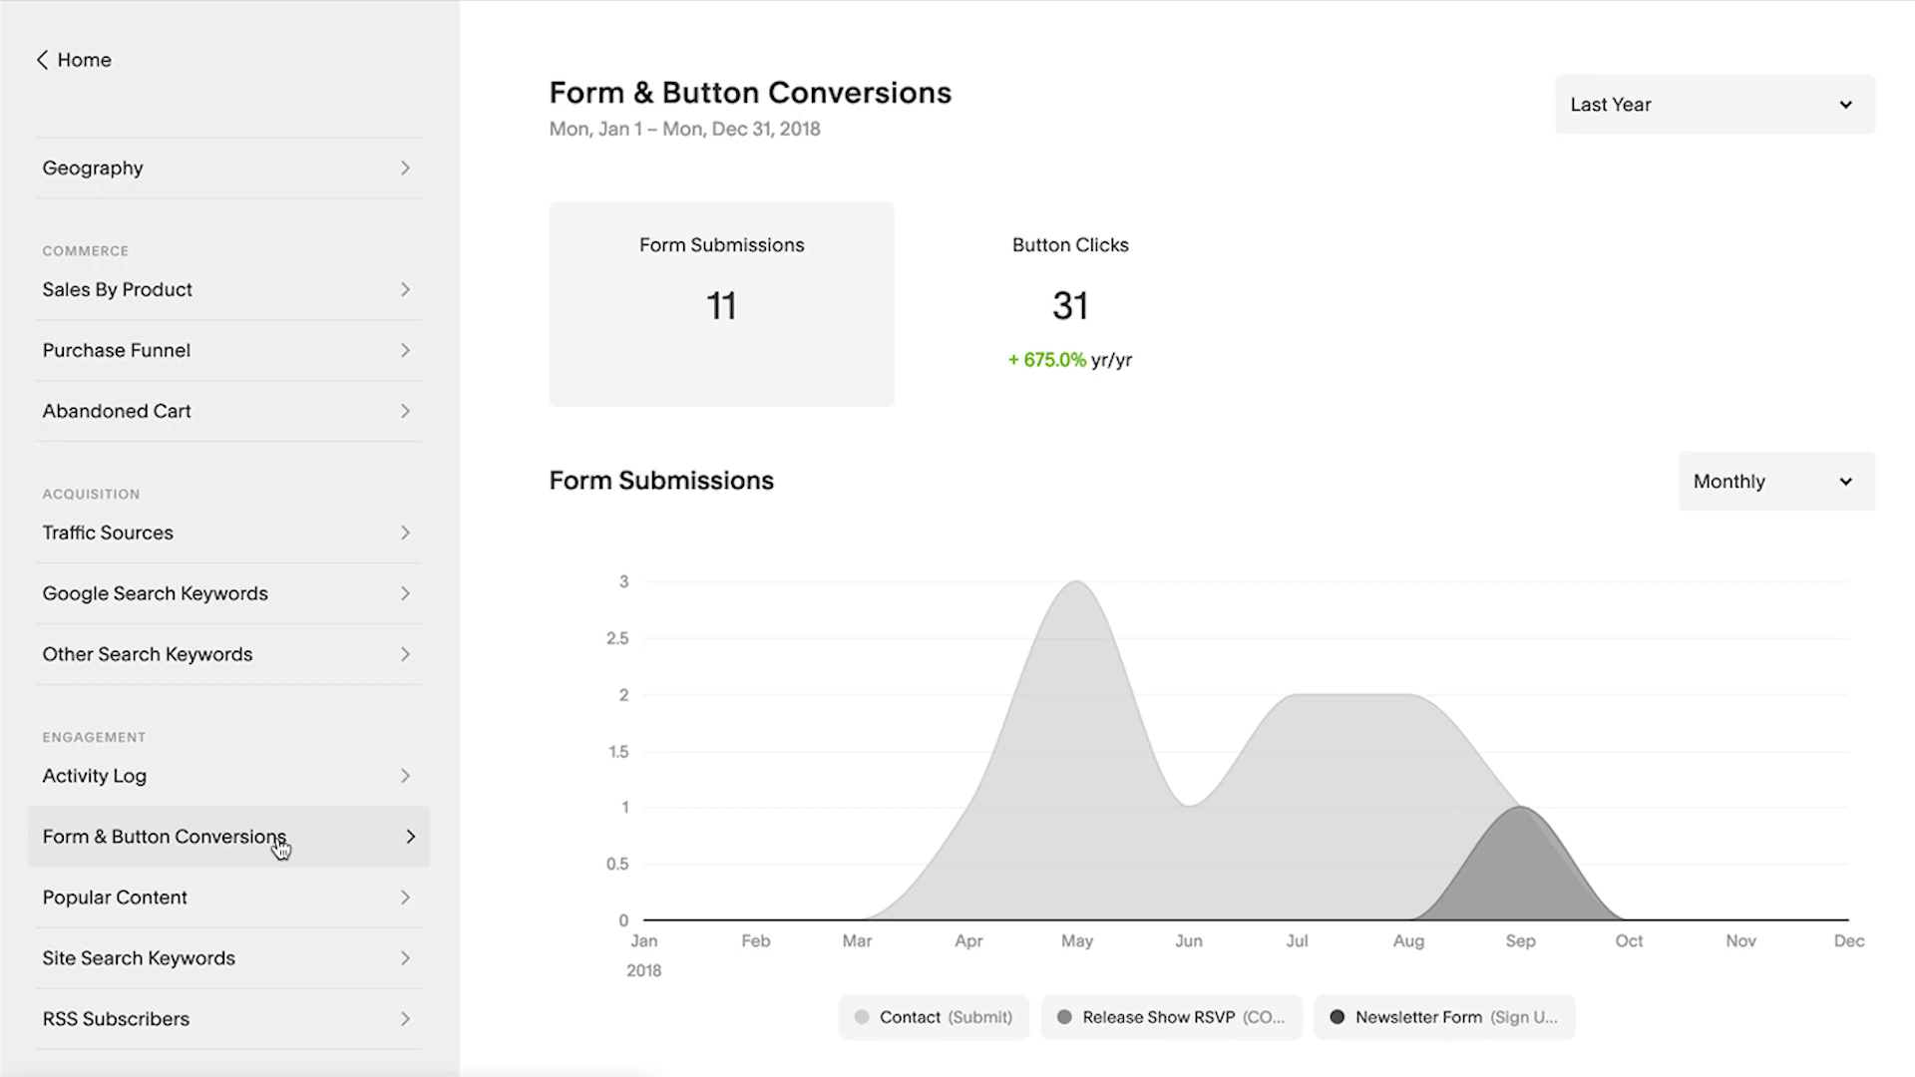
Browse Popular Content pageviews, led by Home at 1,301, then Music and Shows.
left_click(115, 897)
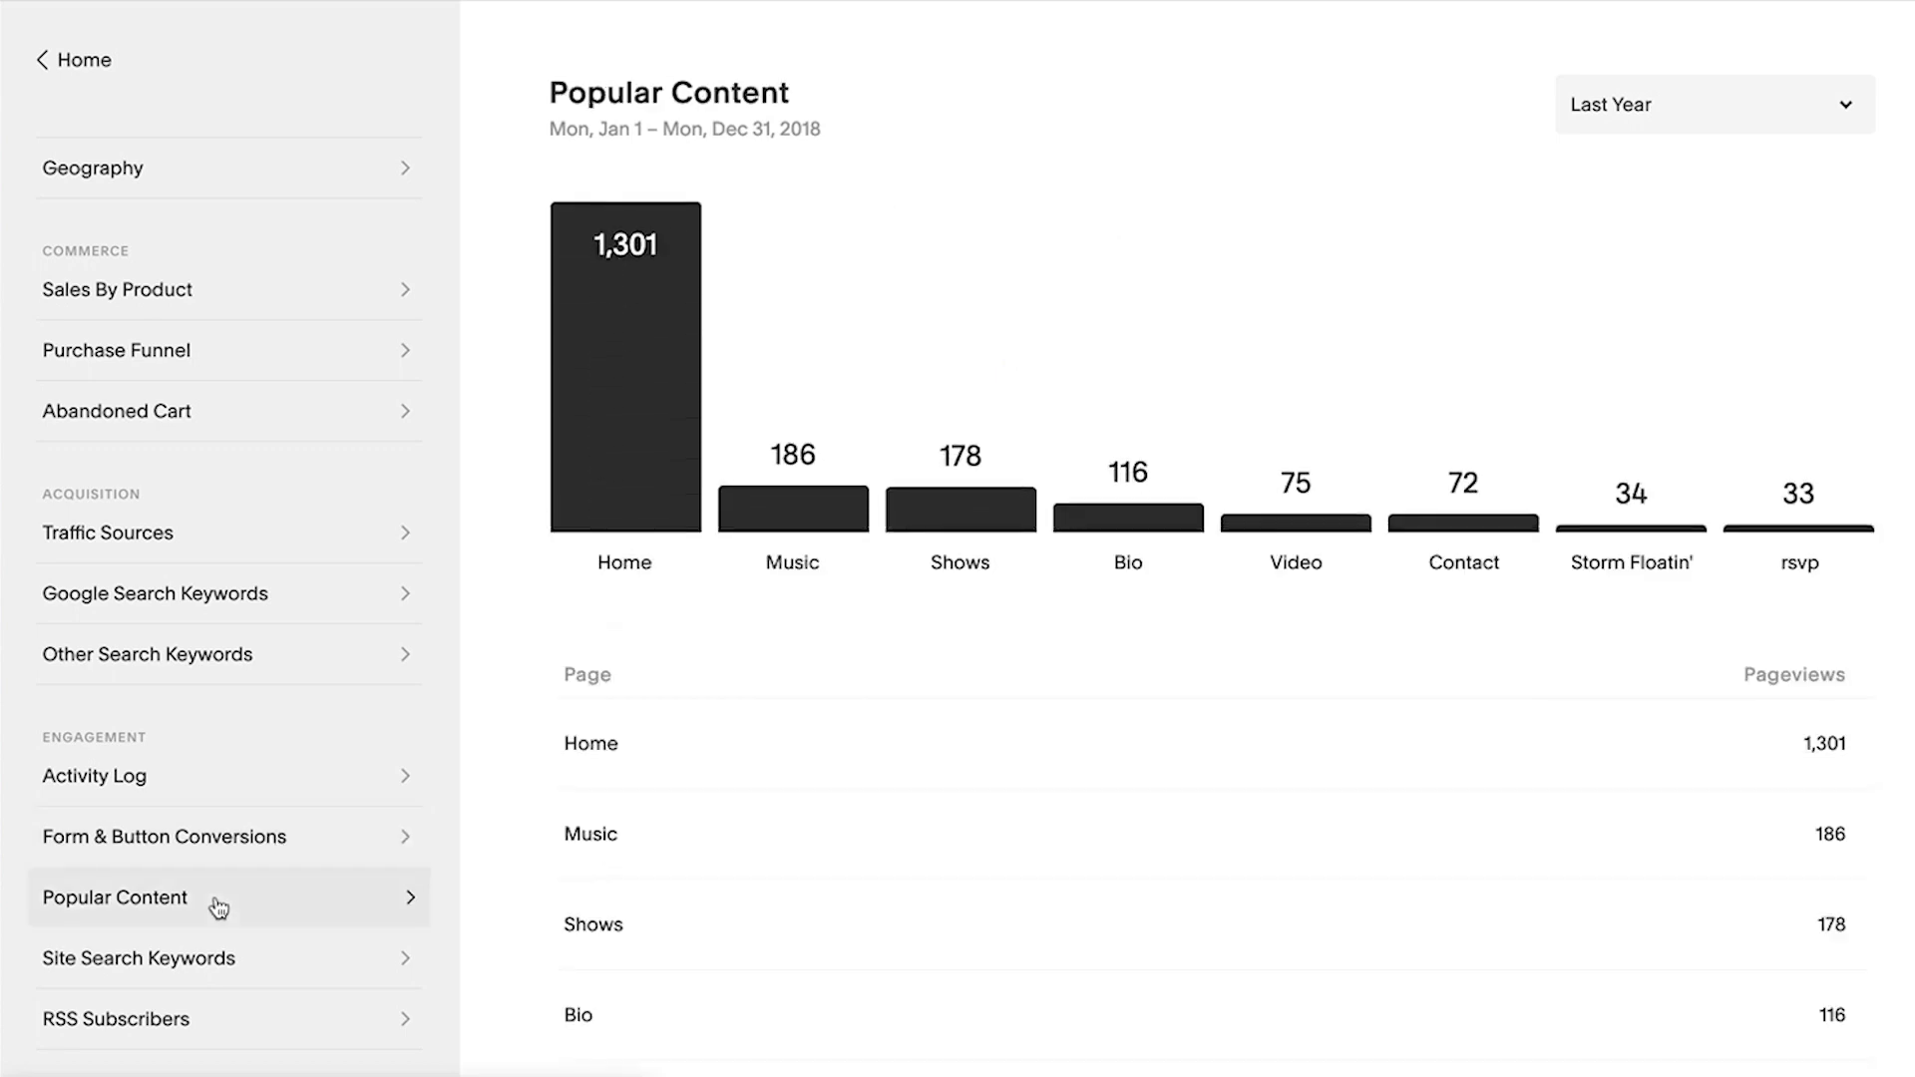
scroll("down", 3)
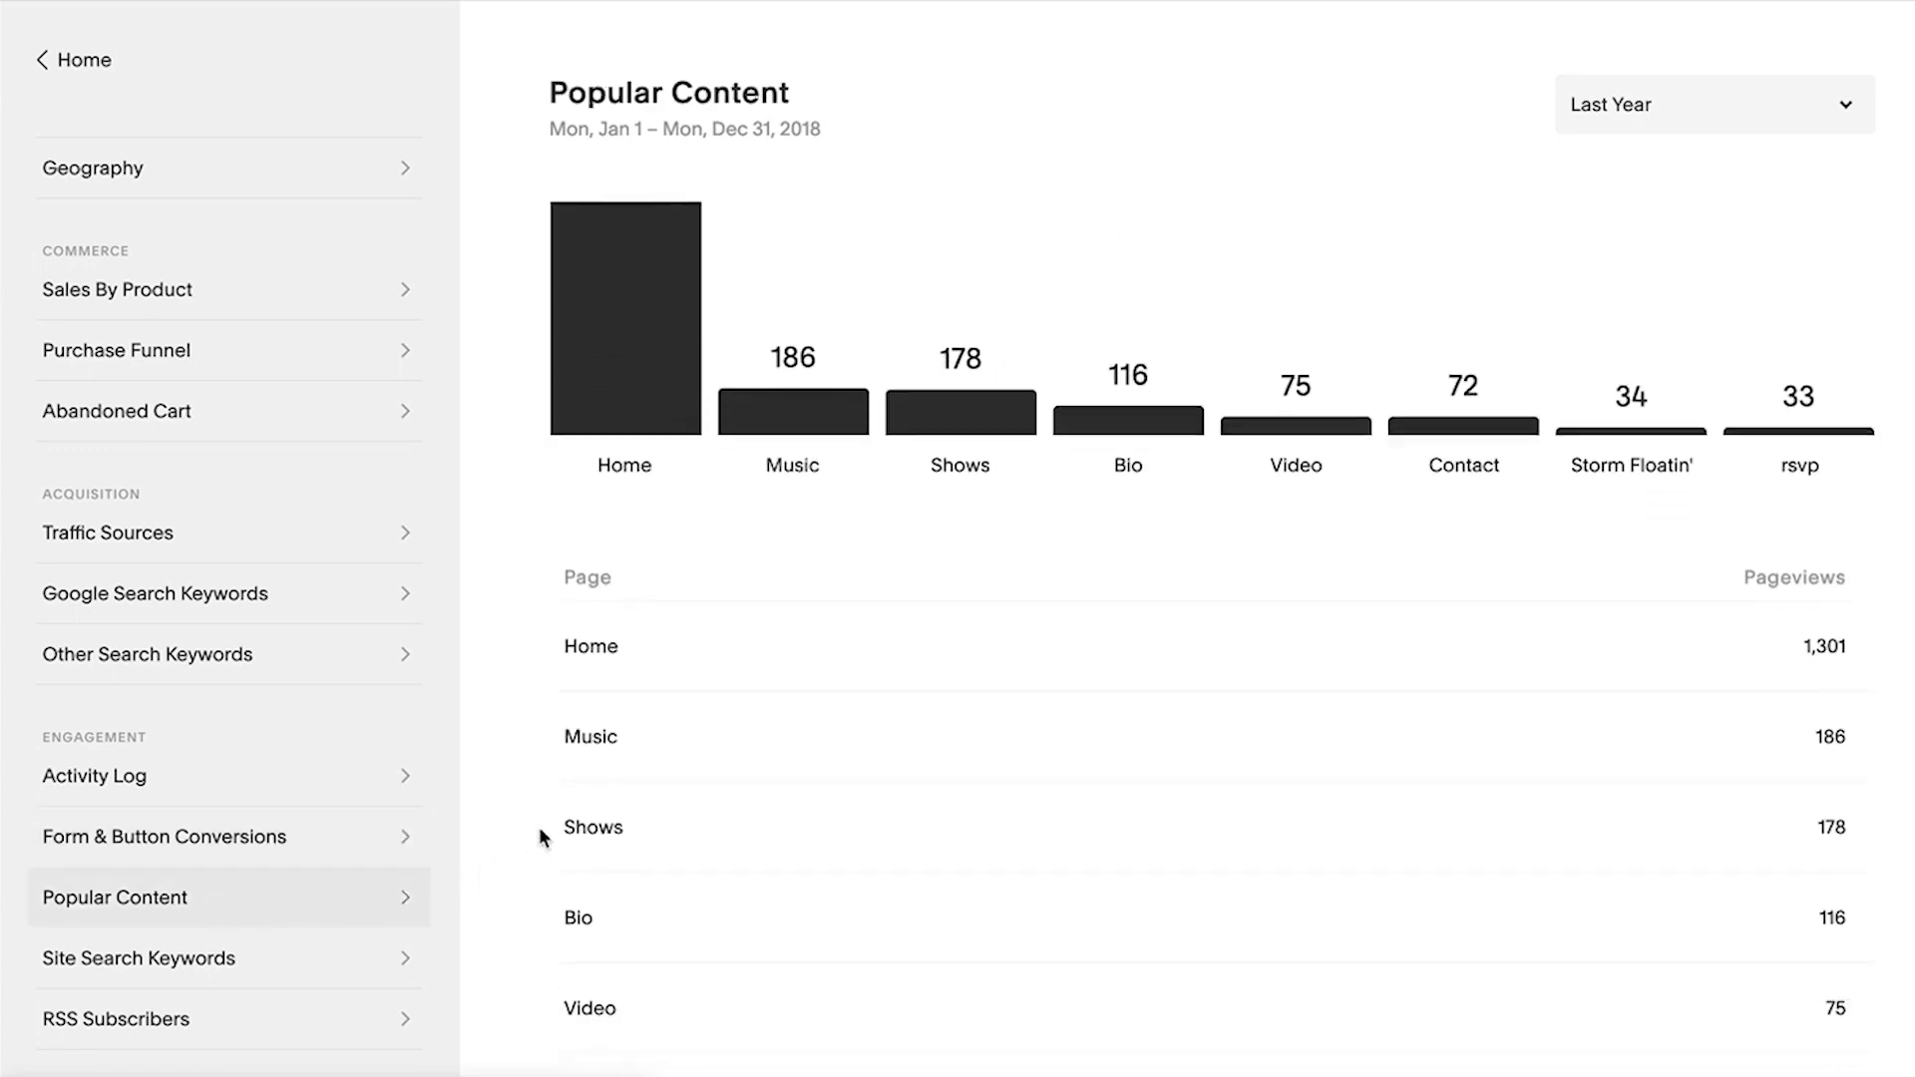
scroll("down", 3)
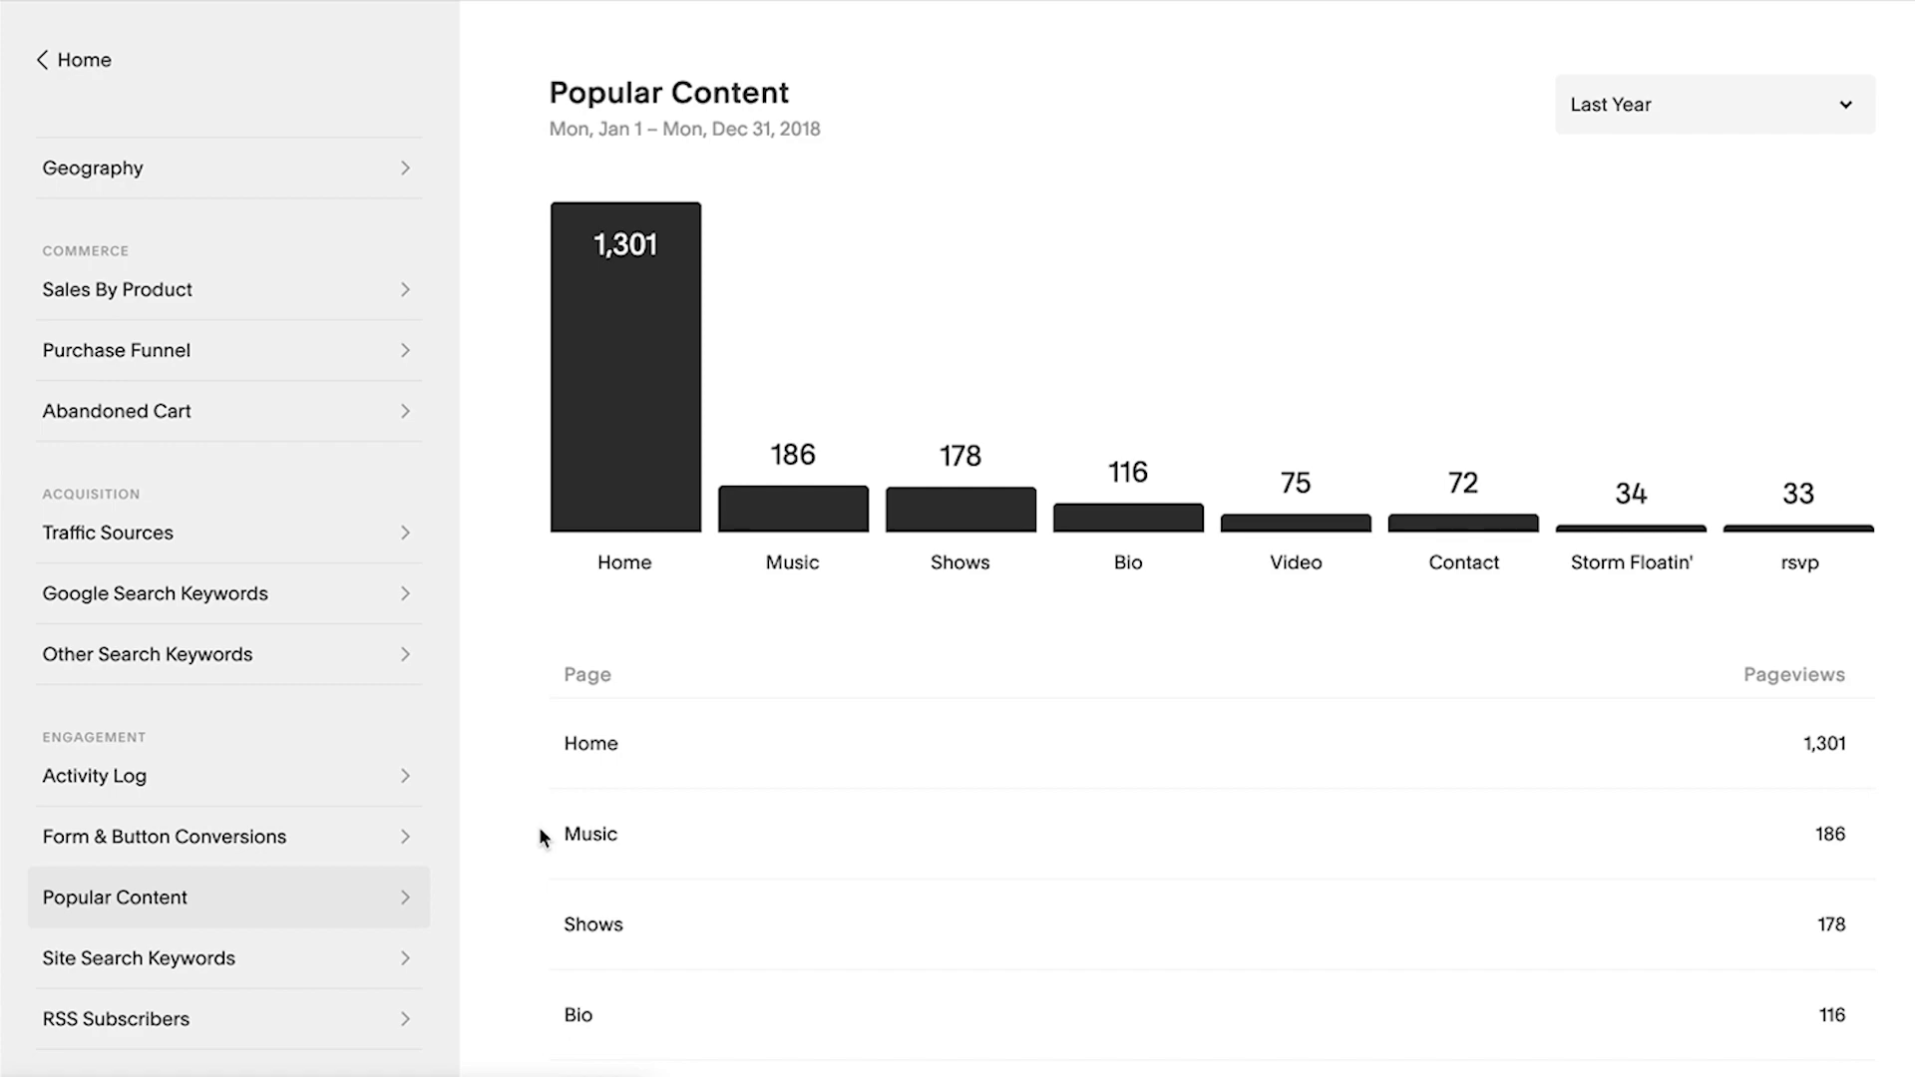
mouse_move(79, 88)
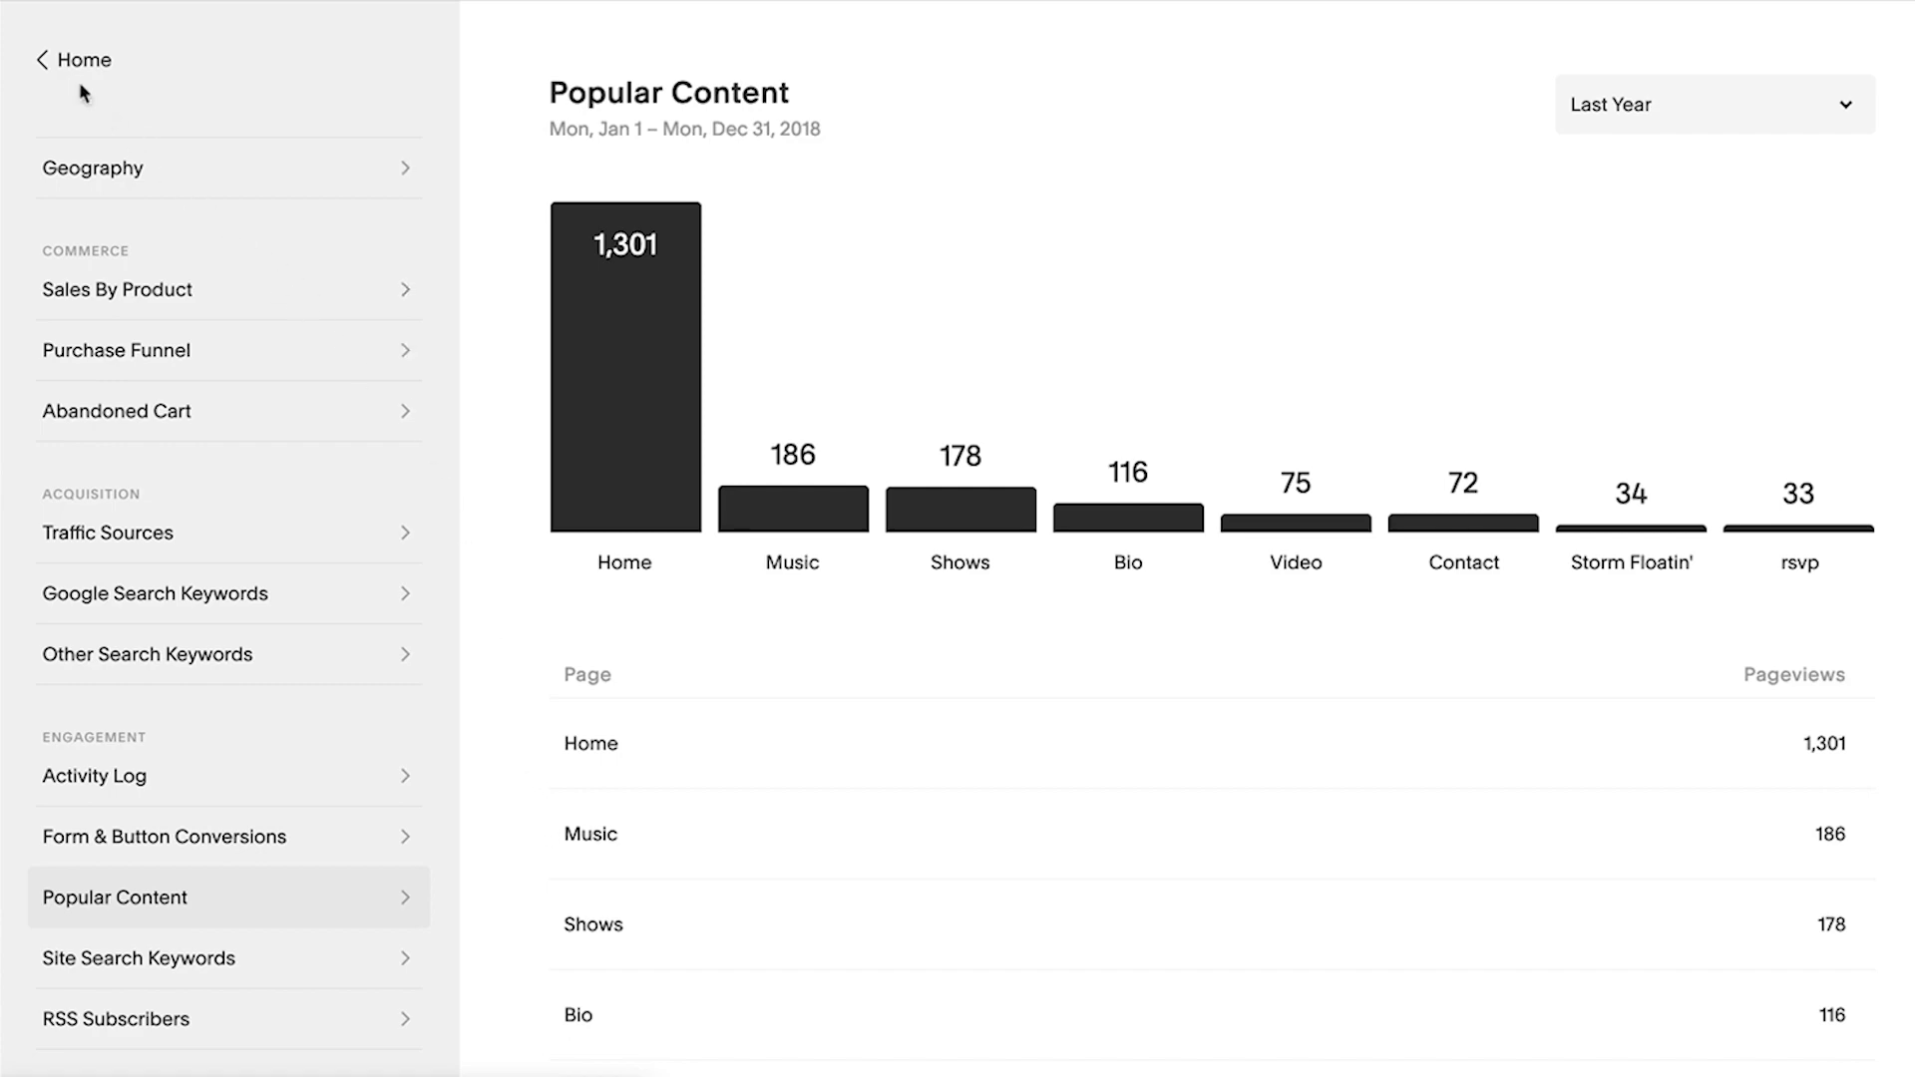